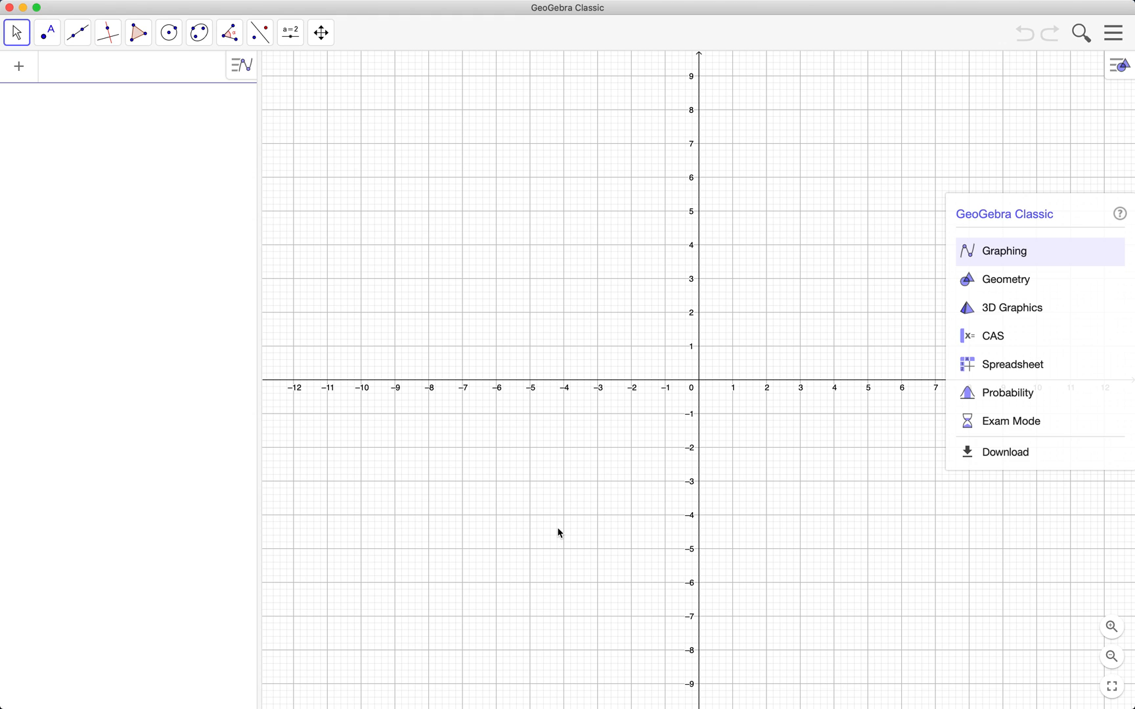
{"action": "mouse_move", "coordinate": [944, 336]}
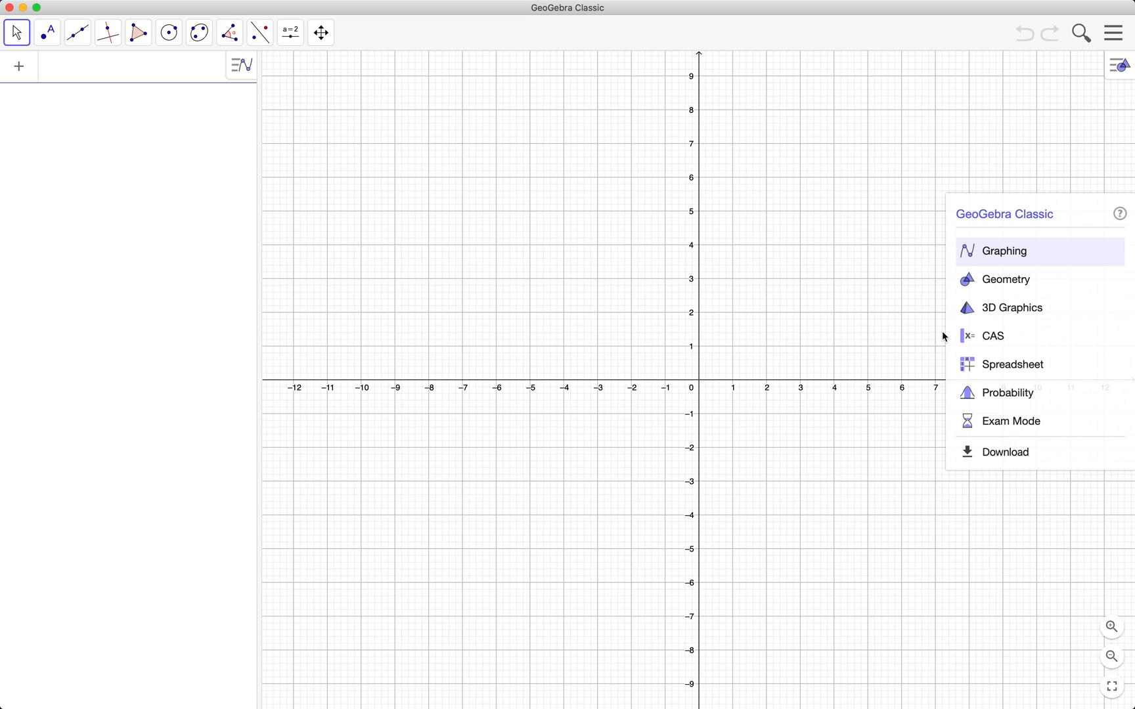
Switch GeoGebra Classic to the Geometry app with an empty drawing area.
{"action": "left_click", "coordinate": [1007, 280]}
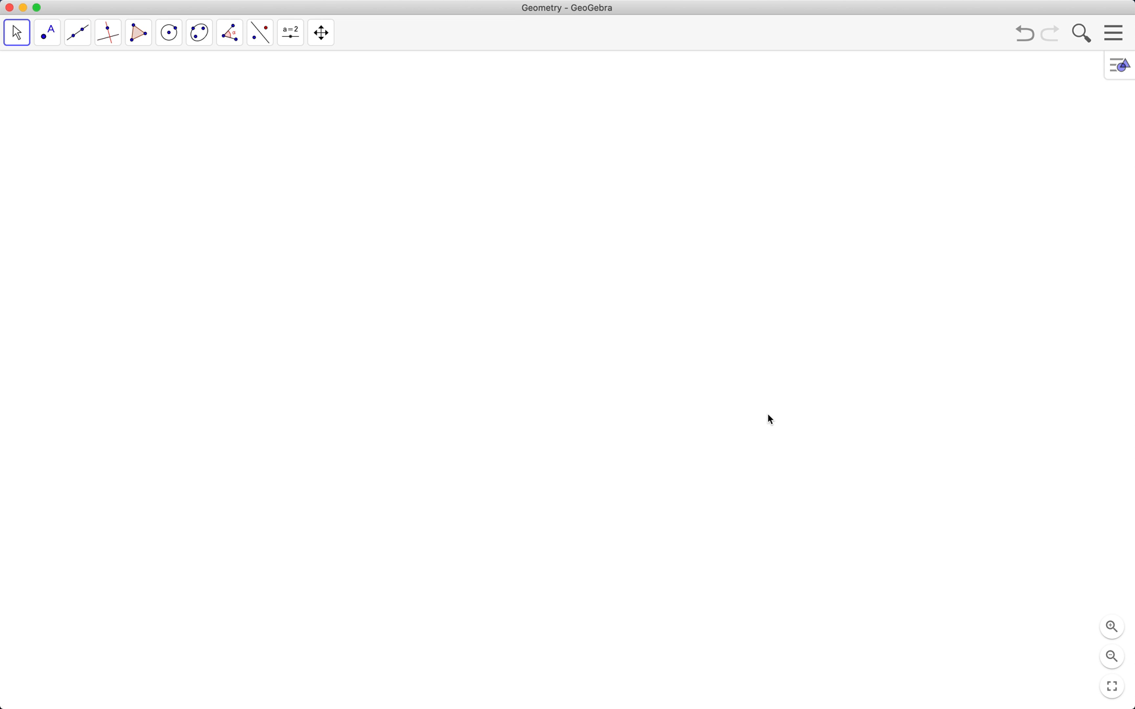
{"action": "mouse_move", "coordinate": [431, 321]}
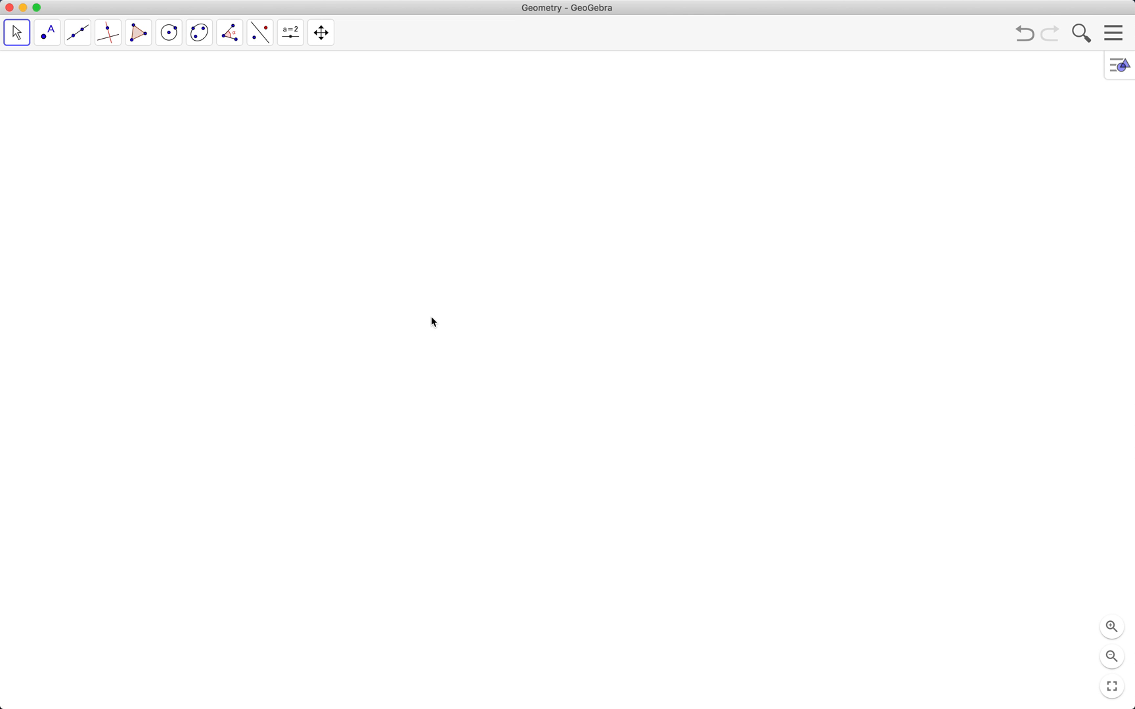
{"action": "mouse_move", "coordinate": [296, 46]}
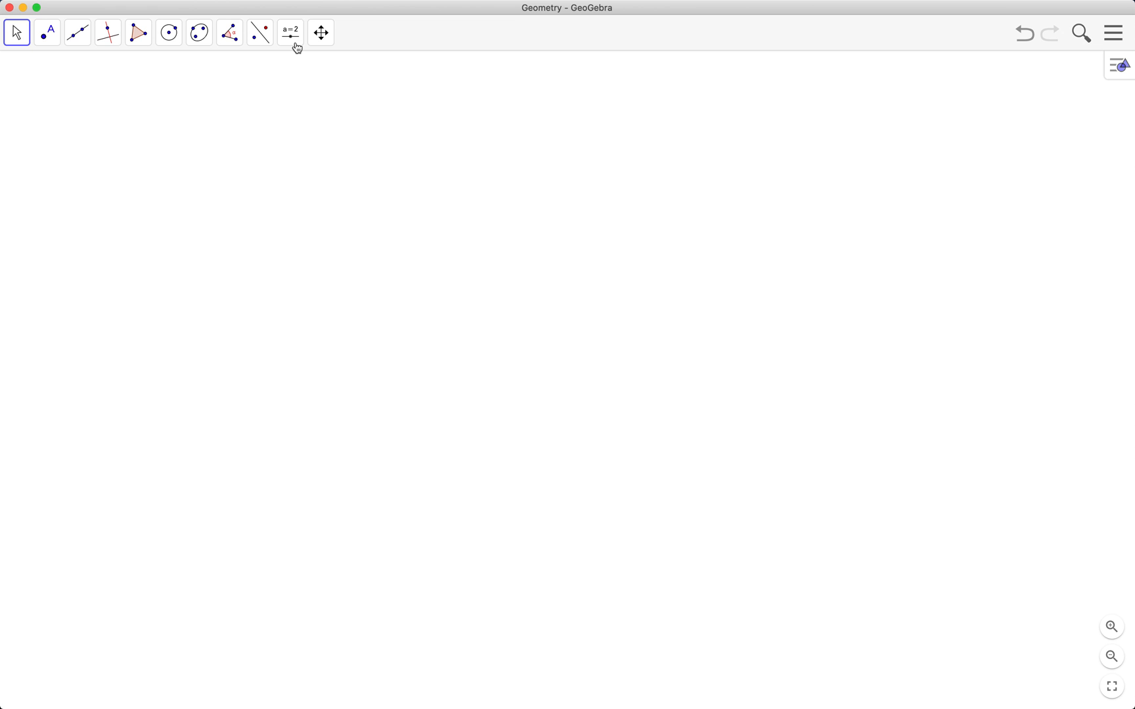
Activate the Slider tool from the toolbar's slider group.
{"action": "left_click", "coordinate": [289, 32]}
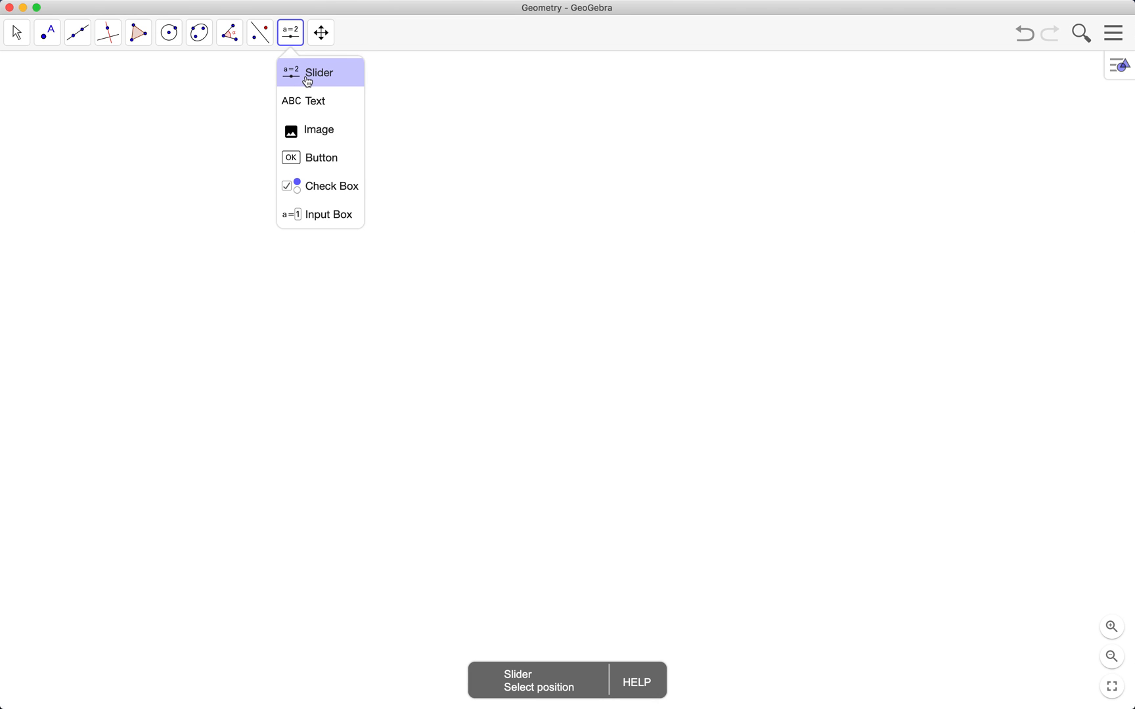
Create slider a from 1 to 10 in steps of 0.1 near the top, set to 8.2.
{"action": "left_click", "coordinate": [318, 72]}
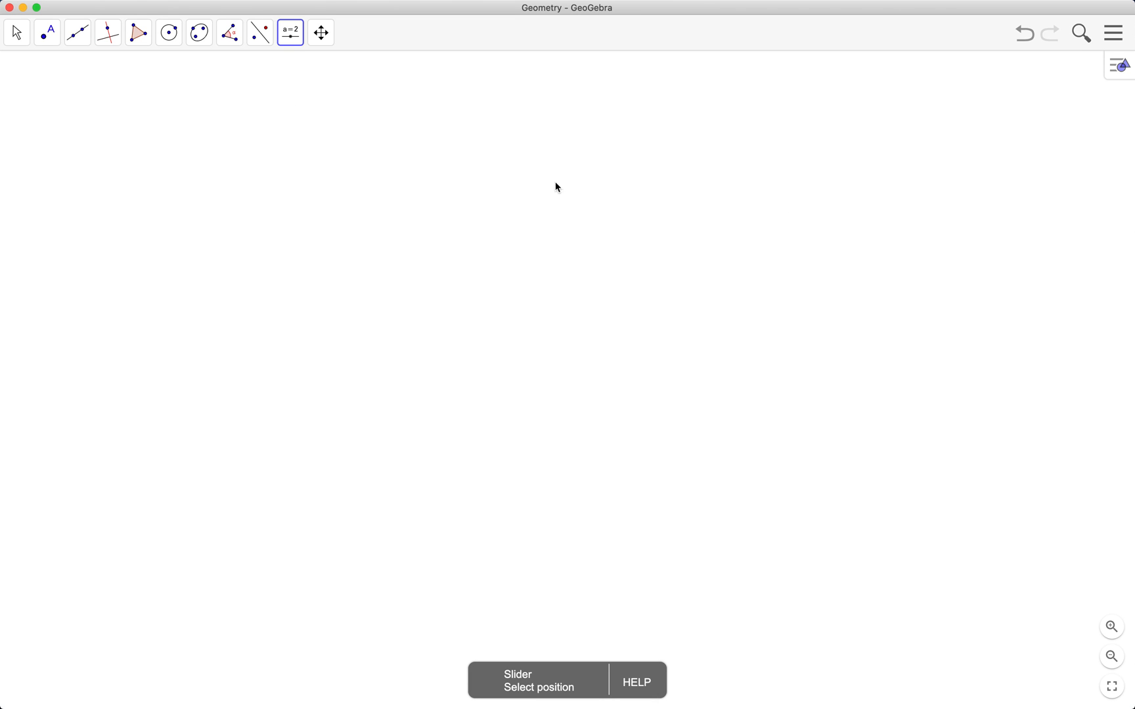
{"action": "left_click", "coordinate": [556, 187]}
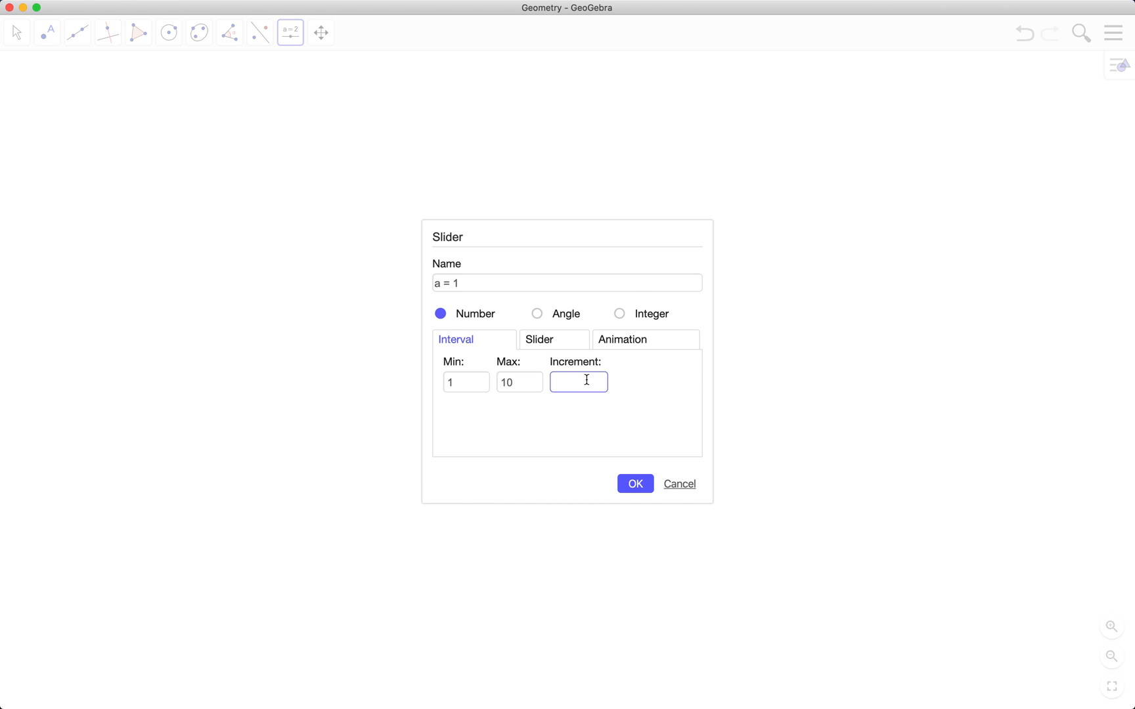
{"action": "type", "text": "0.1"}
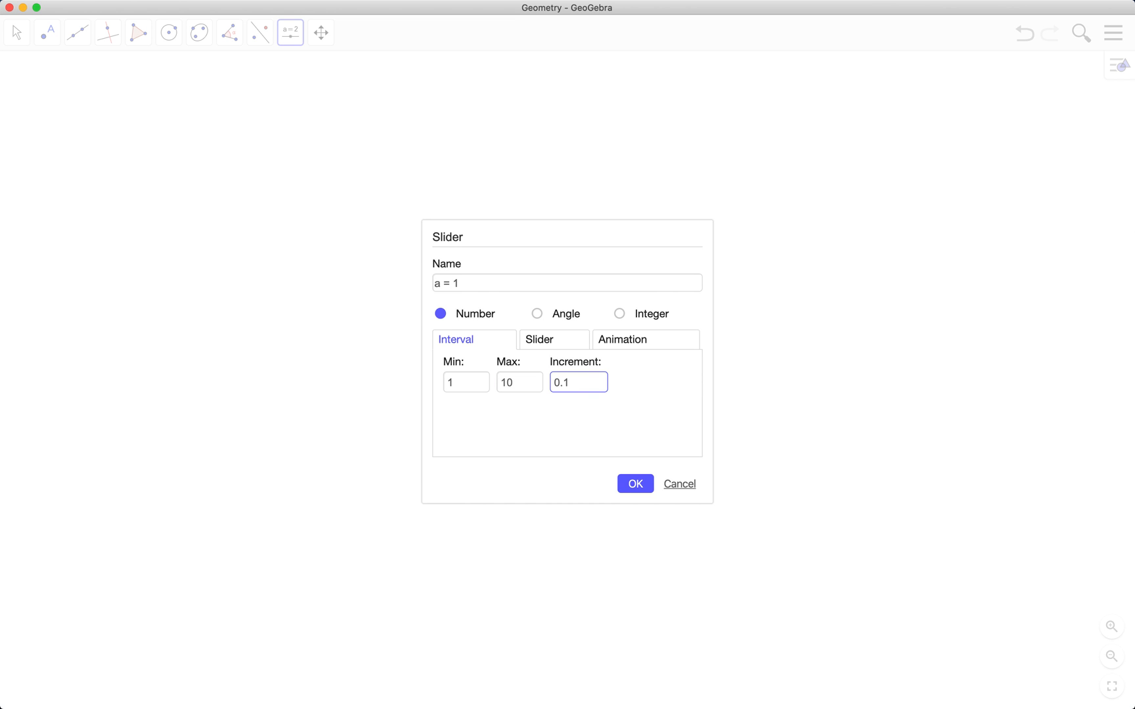
{"action": "left_click", "coordinate": [635, 484]}
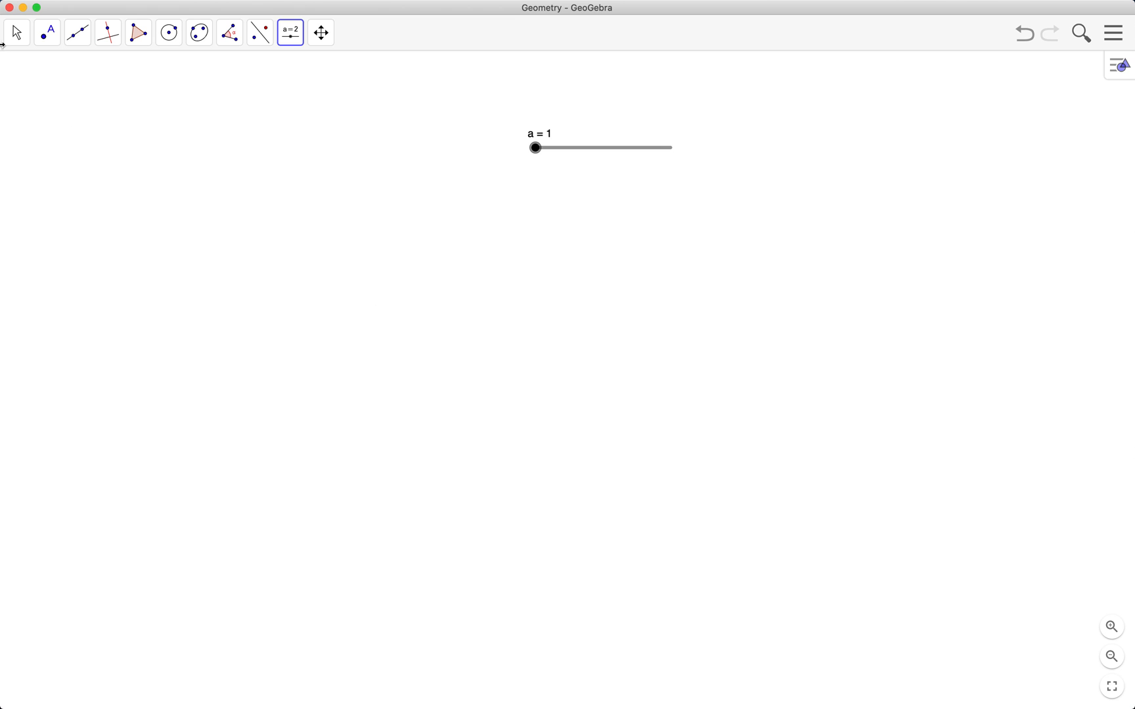
{"action": "left_click", "coordinate": [16, 33]}
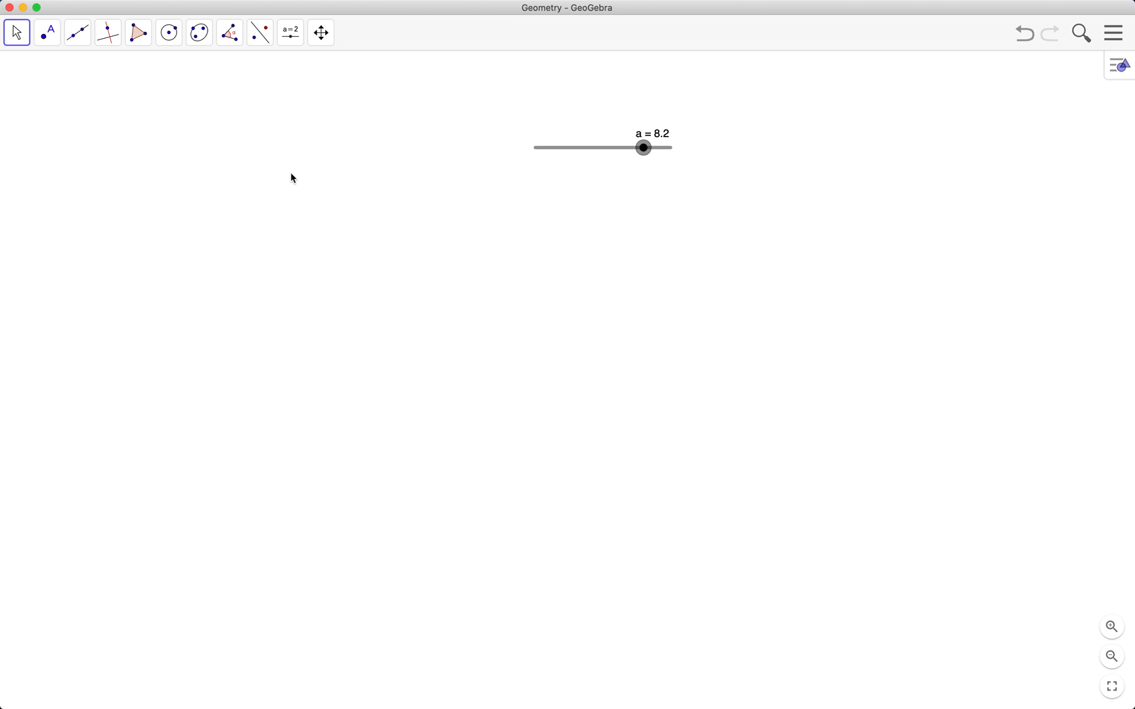
{"action": "mouse_move", "coordinate": [115, 86]}
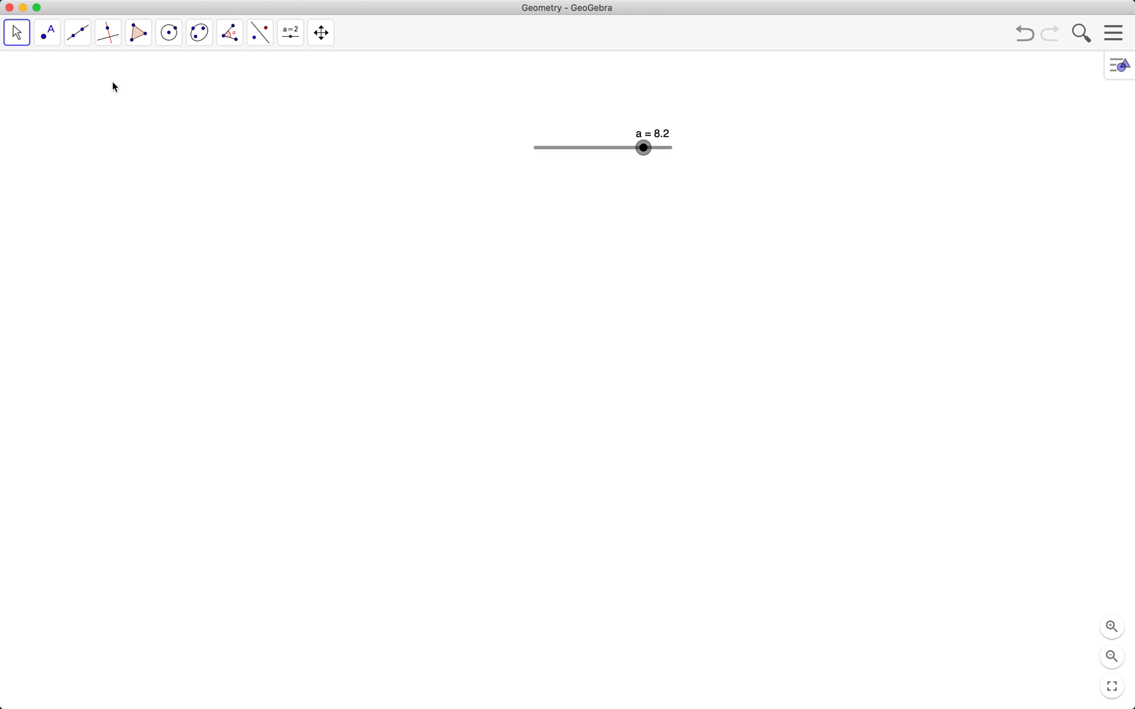
Draw segment AB from point A in the lower middle with length given by slider a.
{"action": "left_click", "coordinate": [76, 31]}
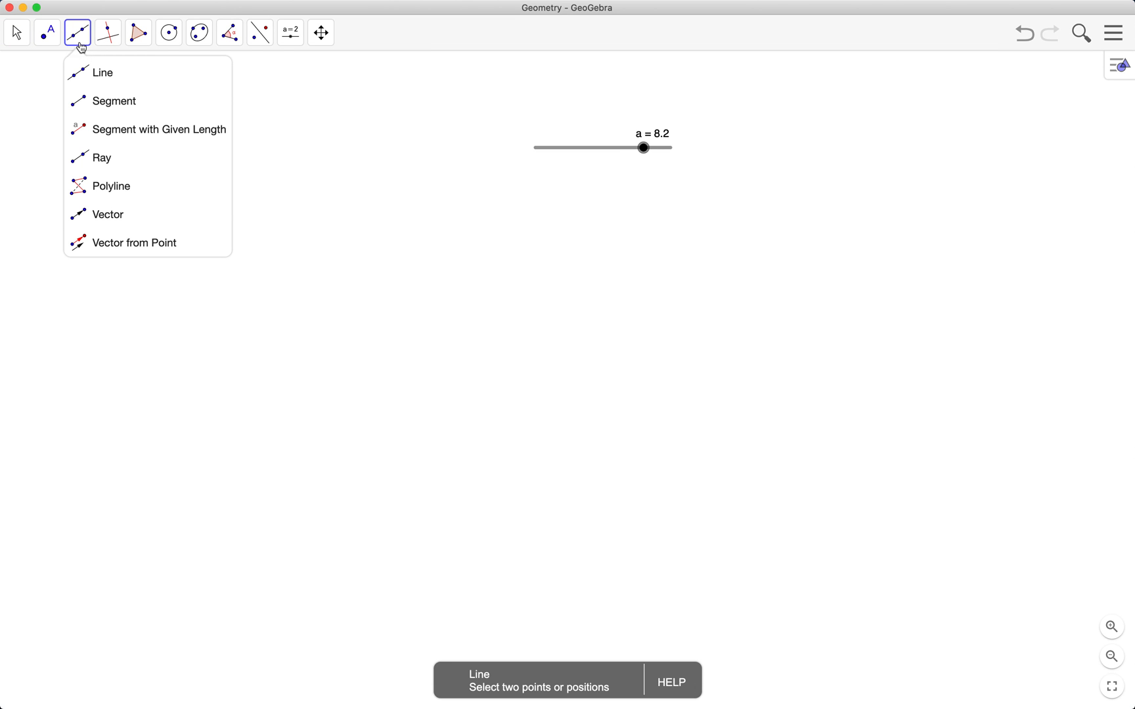
{"action": "left_click", "coordinate": [157, 129]}
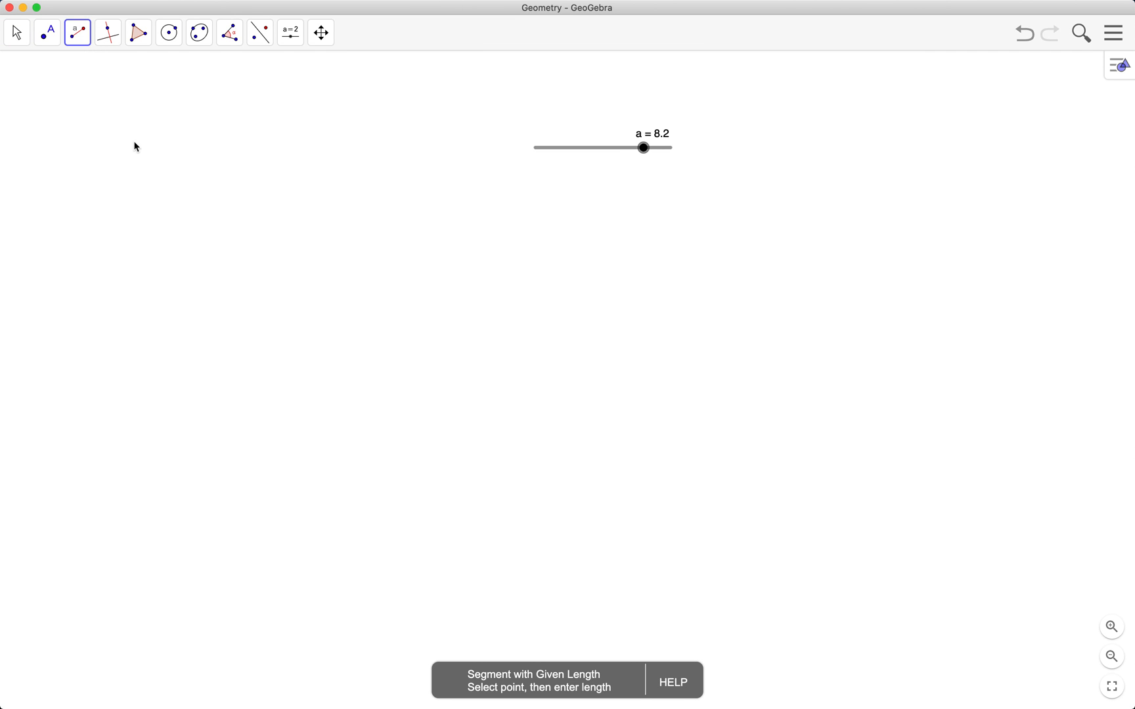
{"action": "mouse_move", "coordinate": [427, 527]}
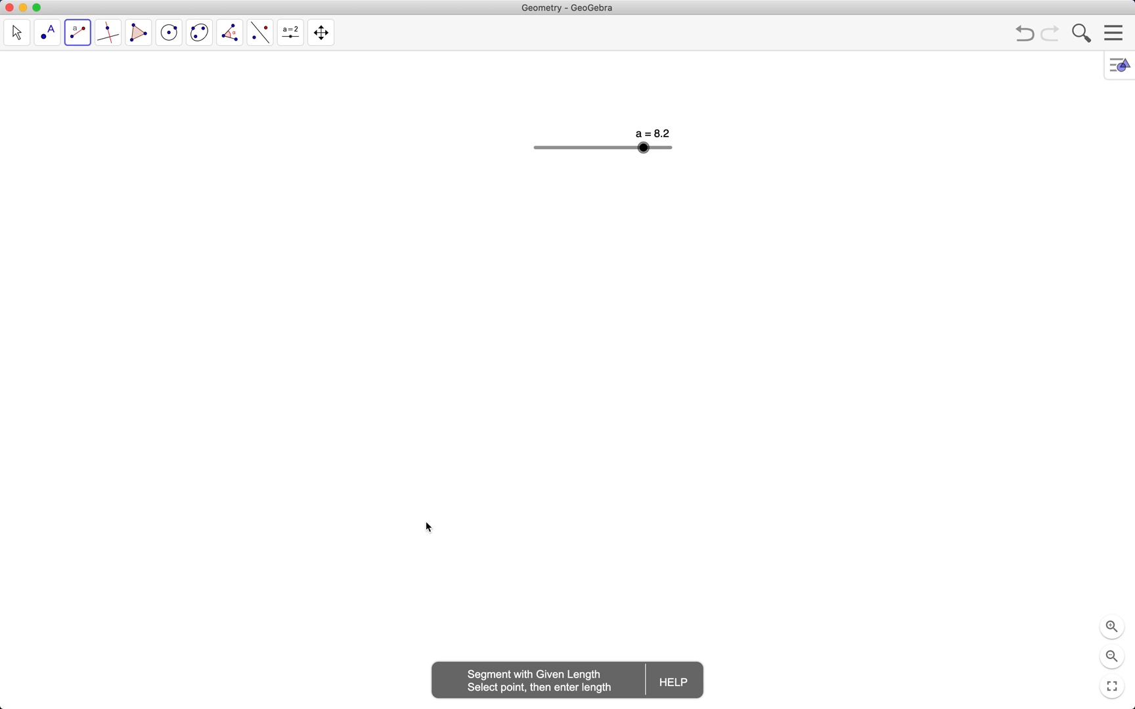
{"action": "left_click", "coordinate": [438, 502]}
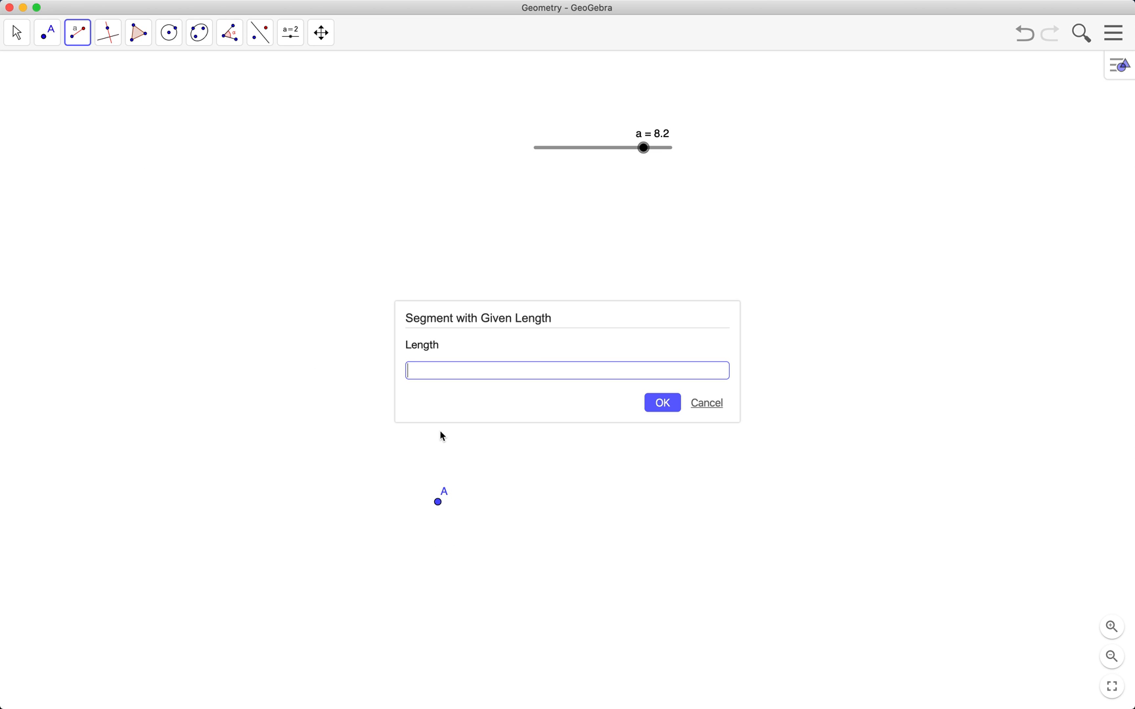
{"action": "mouse_move", "coordinate": [506, 393]}
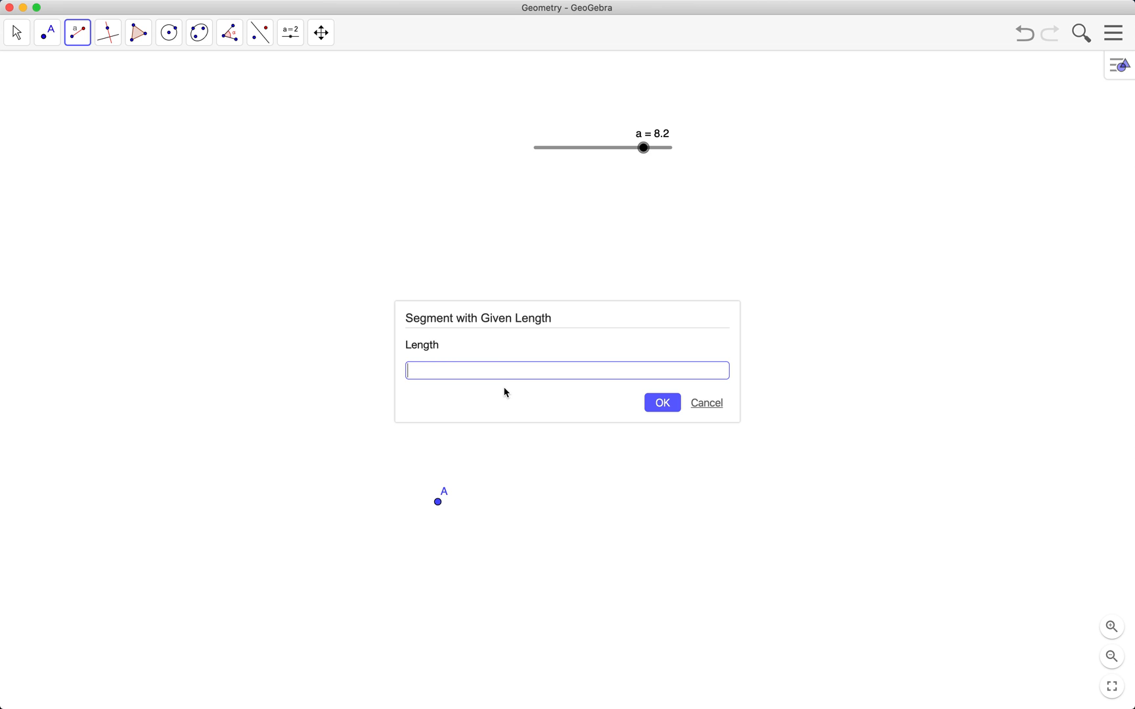
{"action": "type", "text": "a"}
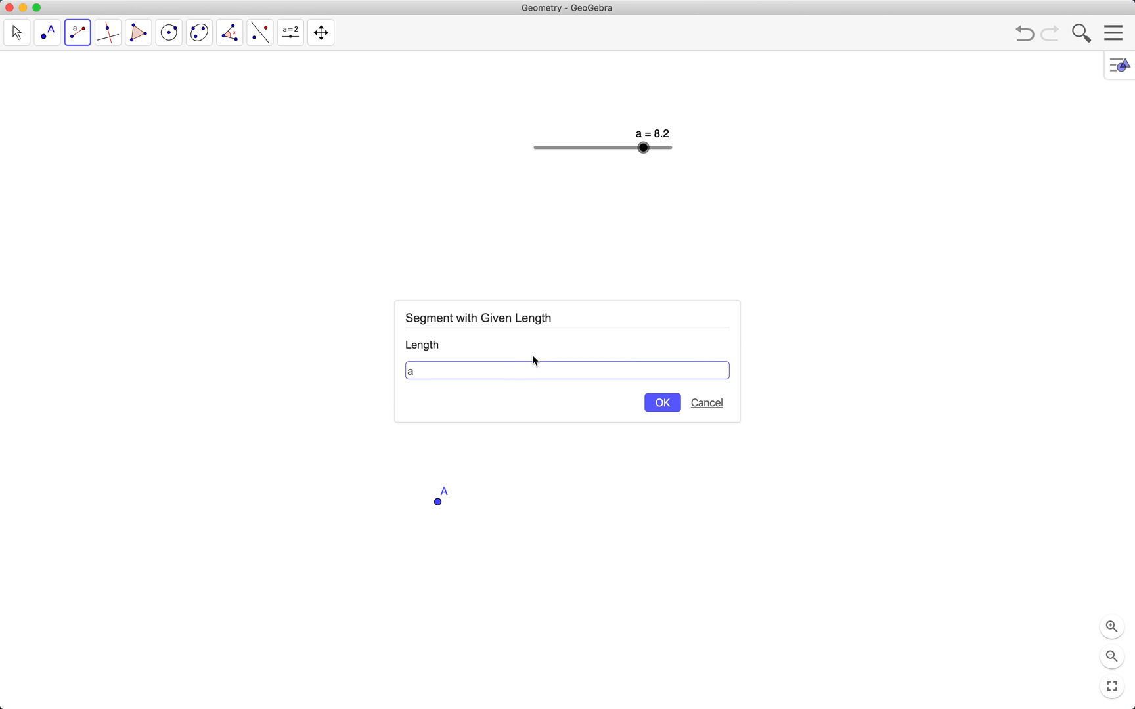
{"action": "left_click", "coordinate": [661, 402]}
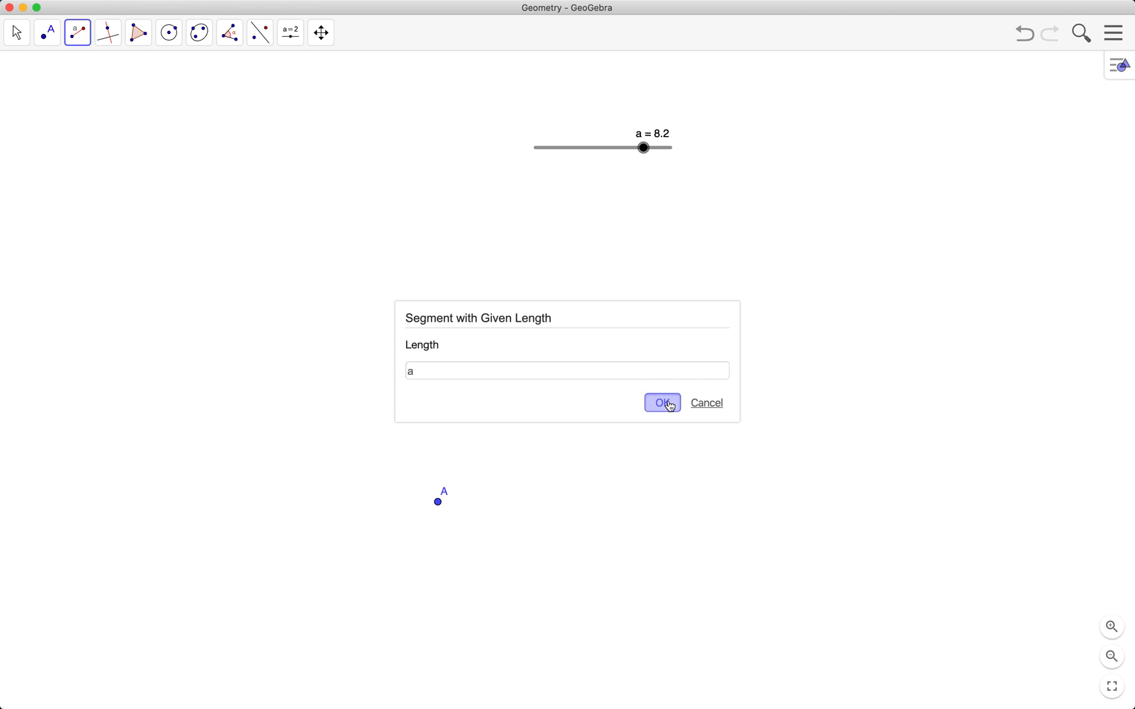
{"action": "left_click", "coordinate": [661, 402]}
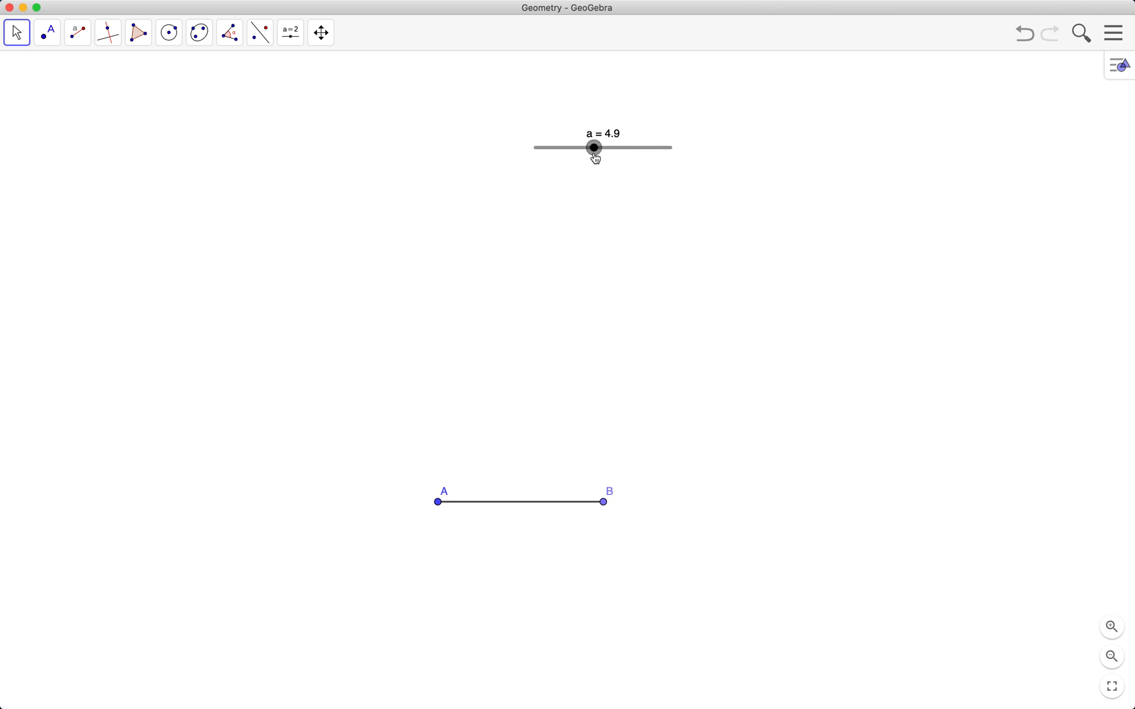
{"action": "mouse_move", "coordinate": [605, 502]}
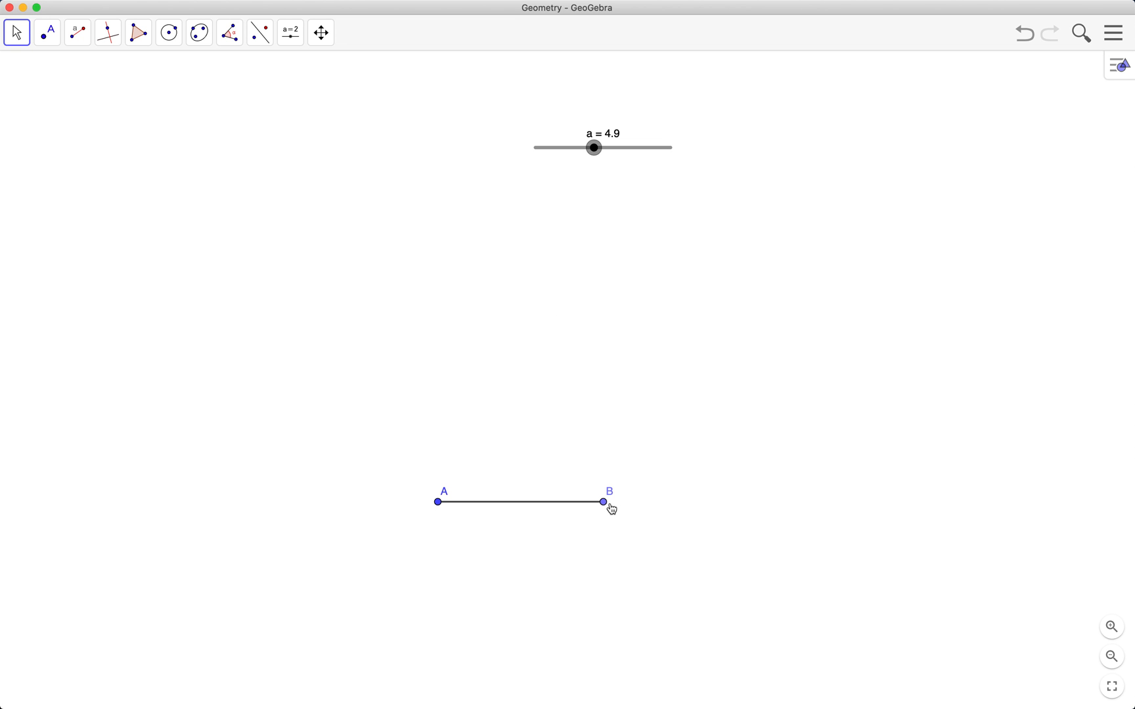
{"action": "mouse_move", "coordinate": [476, 367]}
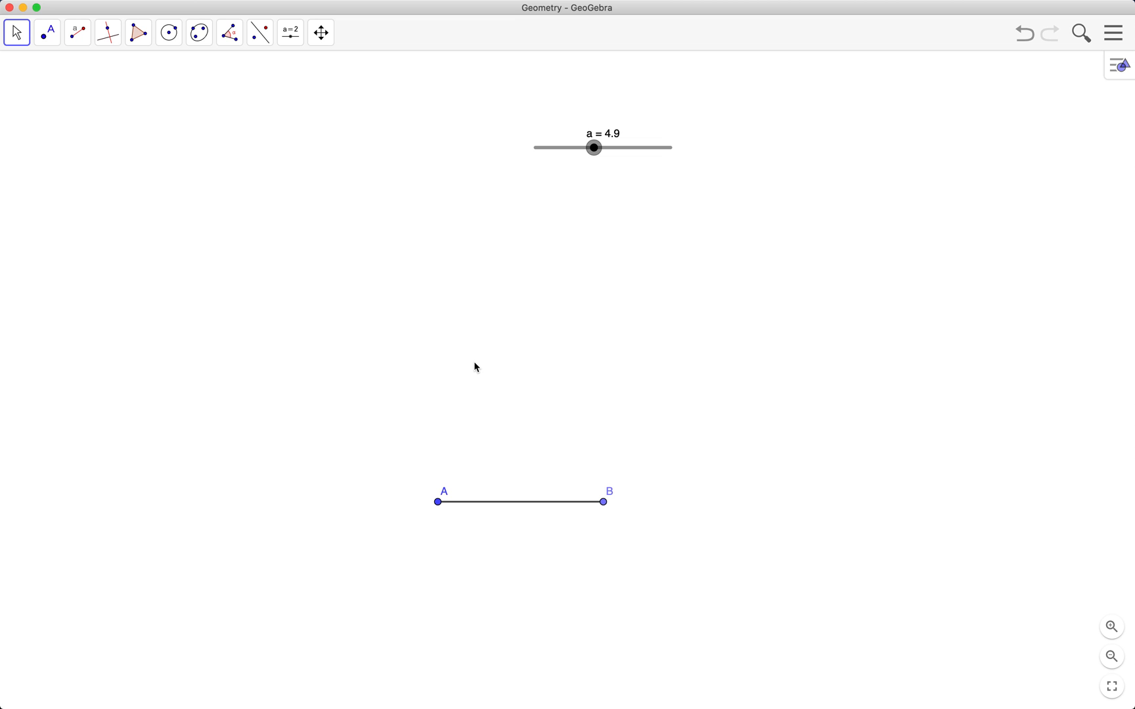
{"action": "mouse_move", "coordinate": [325, 146]}
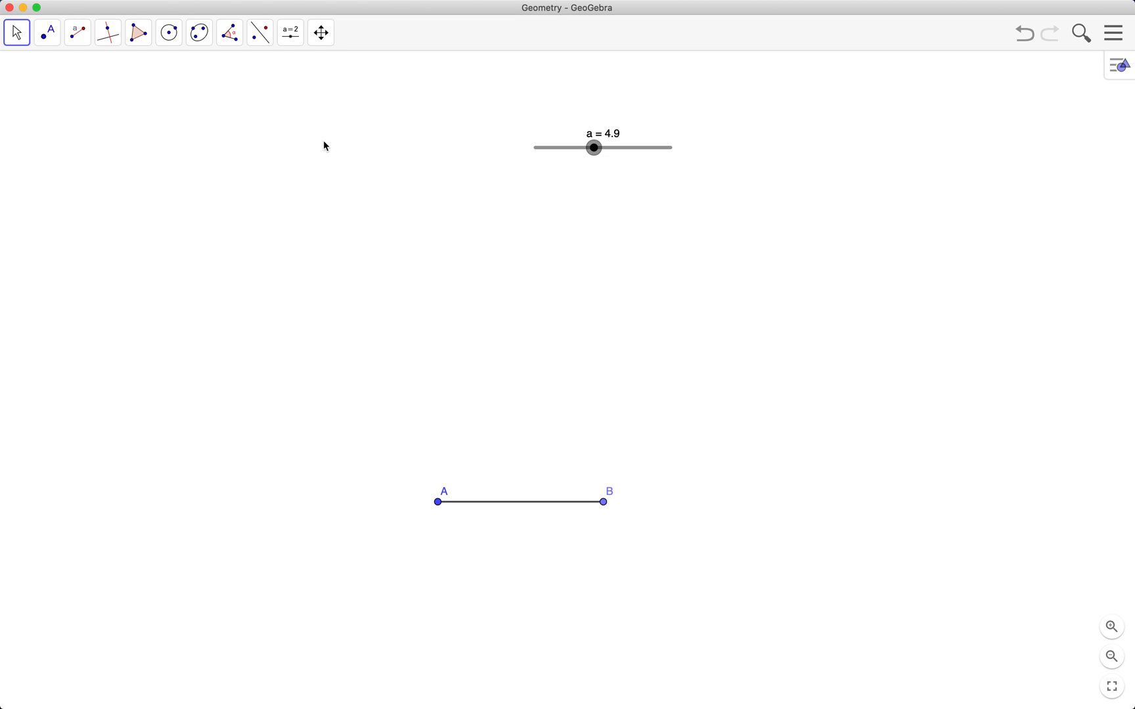
Create angle slider α from 0° to 90° below slider a, set to 45°.
{"action": "left_click", "coordinate": [290, 31]}
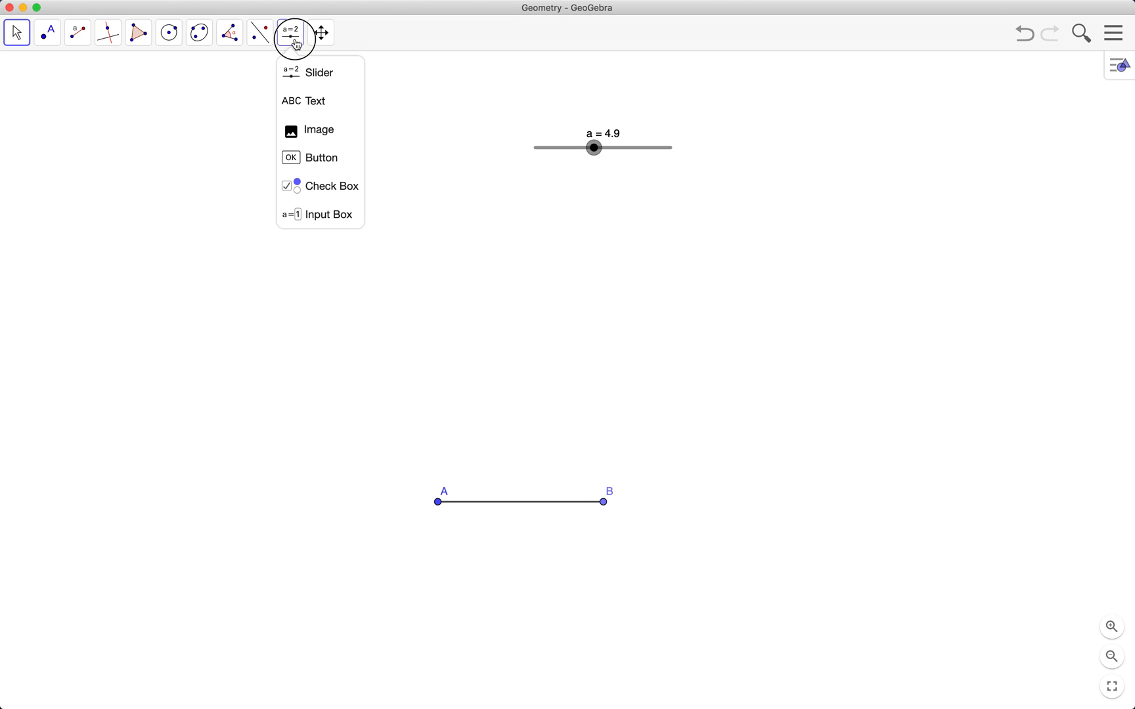
{"action": "mouse_move", "coordinate": [318, 130]}
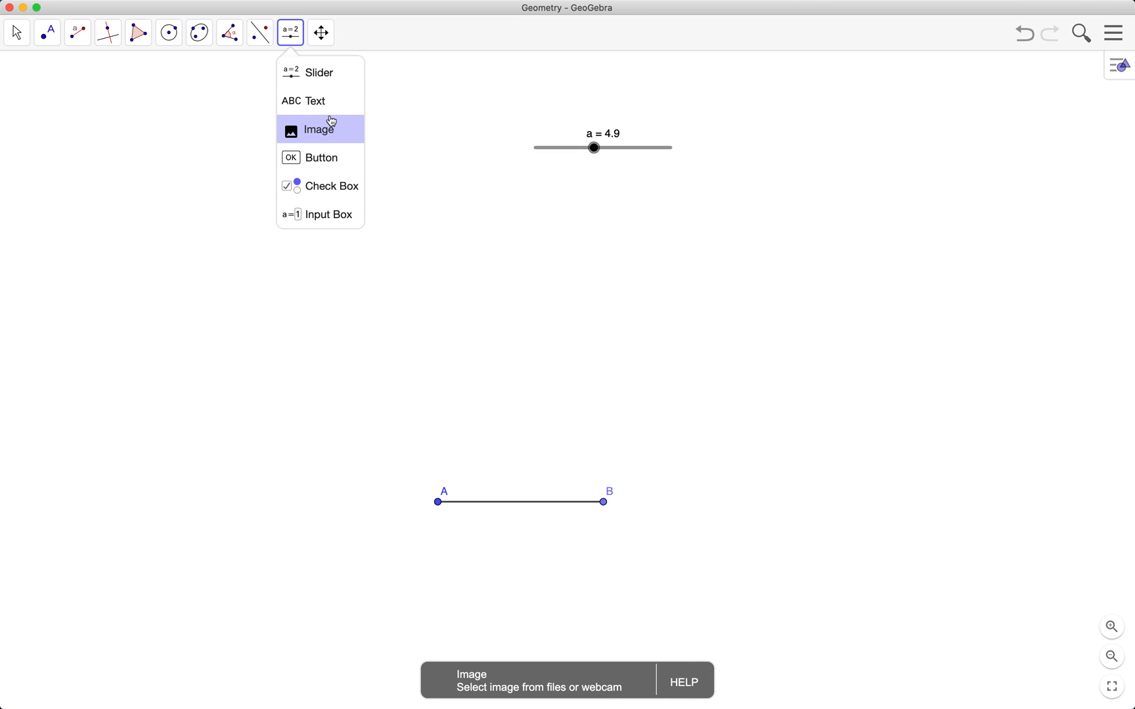
{"action": "left_click", "coordinate": [318, 72]}
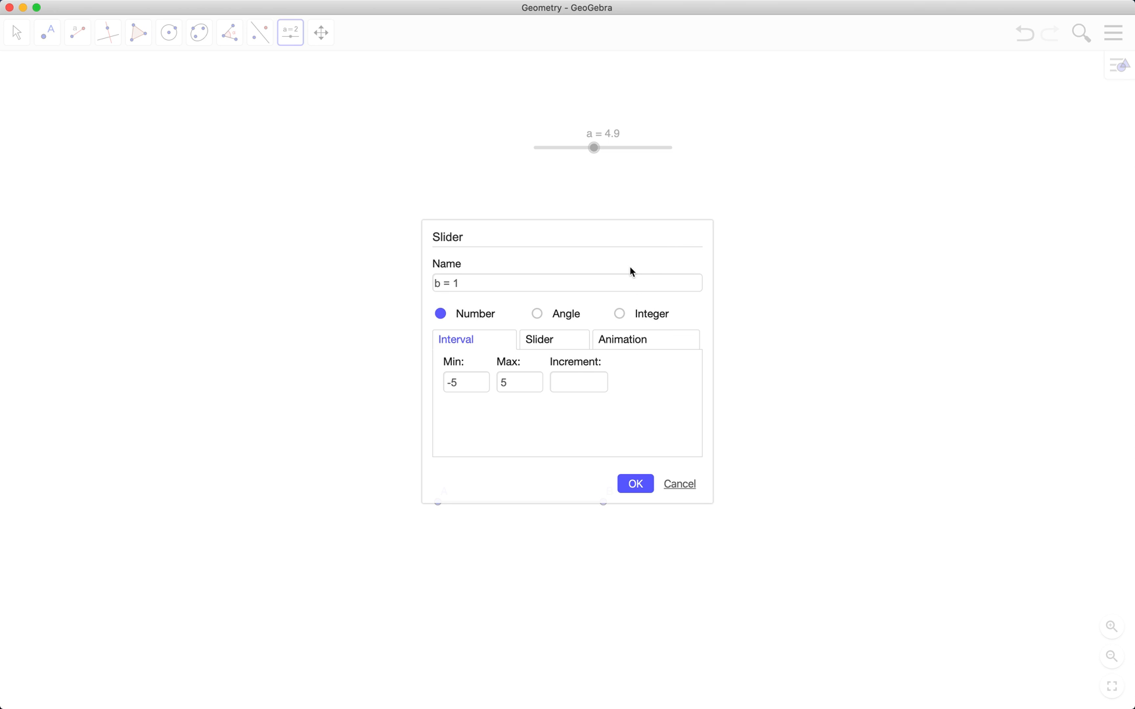
{"action": "mouse_move", "coordinate": [576, 274]}
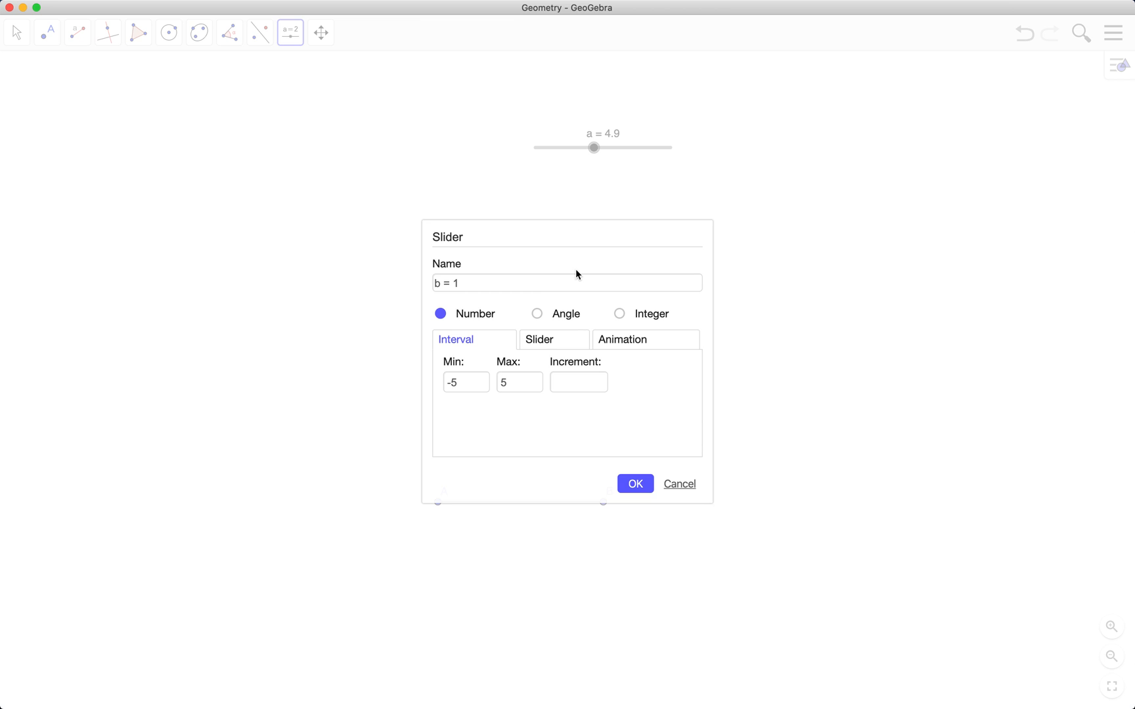
{"action": "mouse_move", "coordinate": [547, 323]}
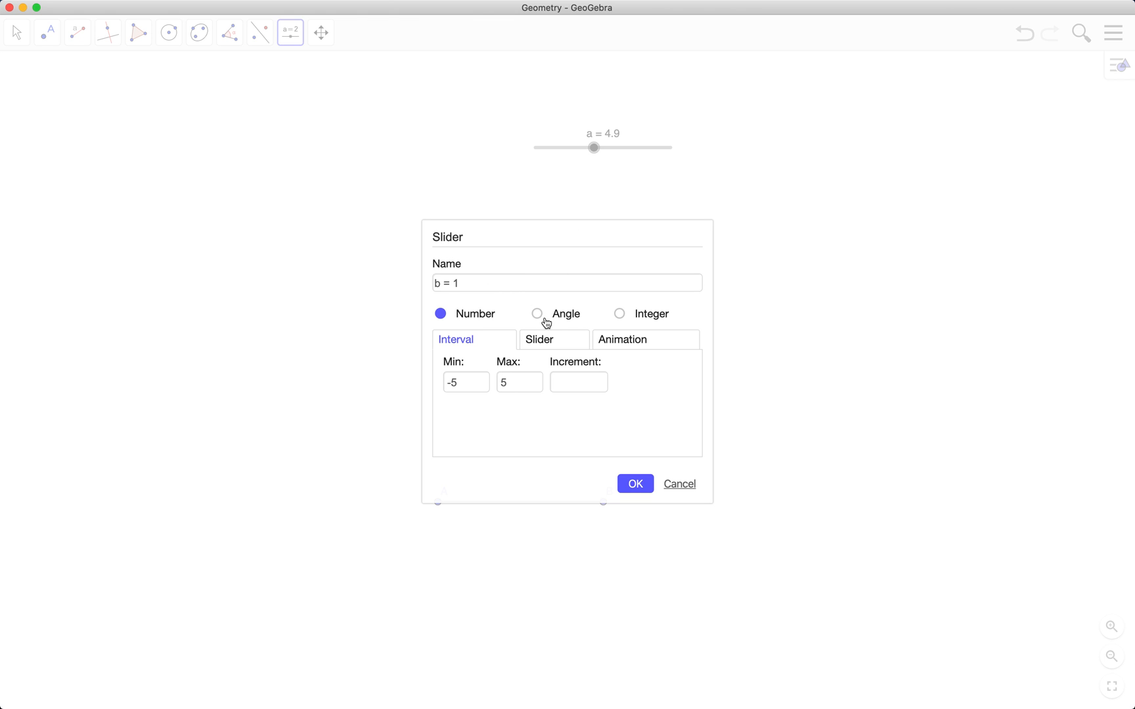
{"action": "left_click", "coordinate": [537, 314]}
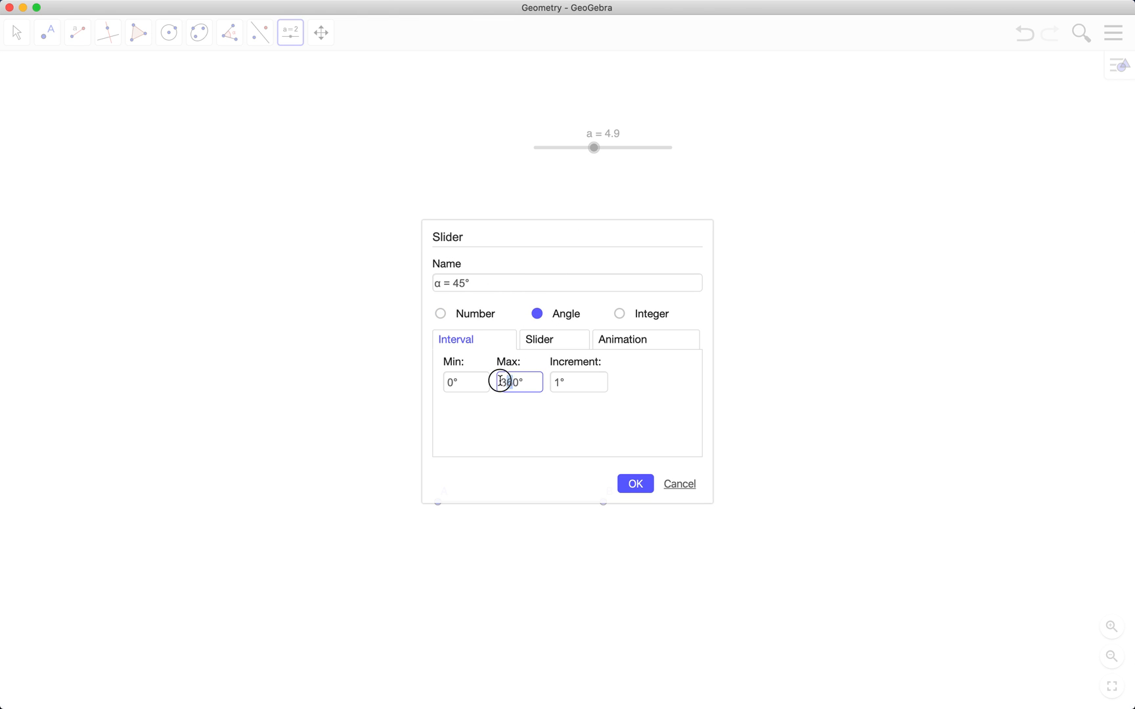
{"action": "type", "text": "900"}
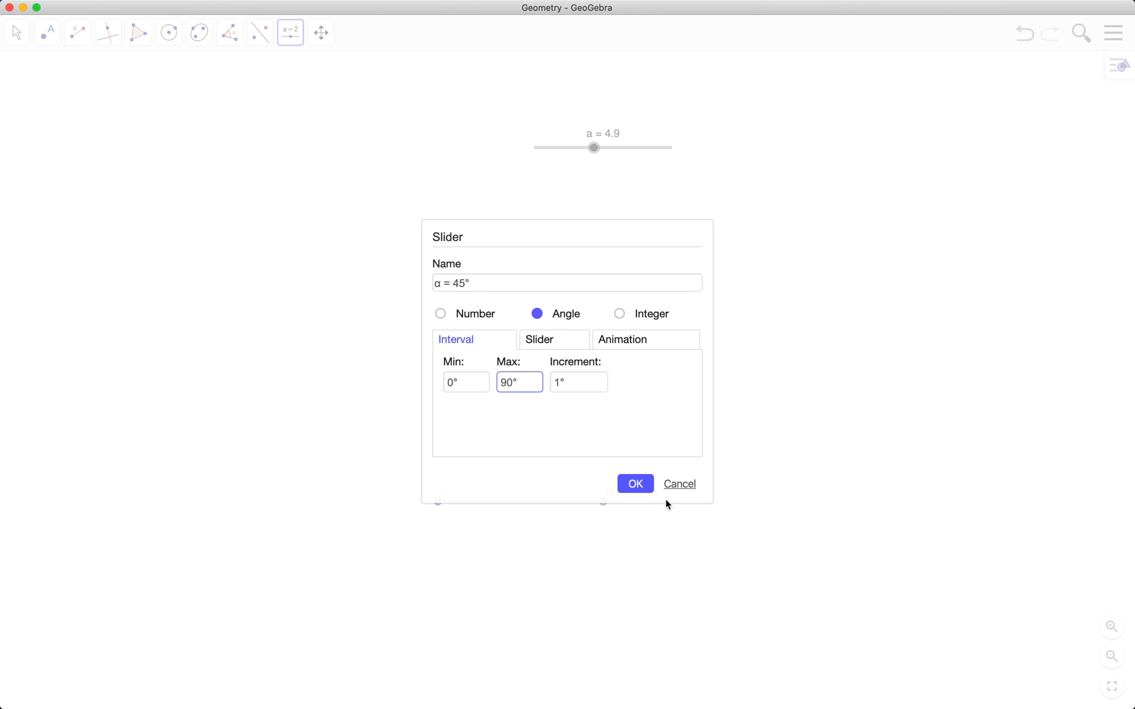
{"action": "left_click", "coordinate": [635, 483]}
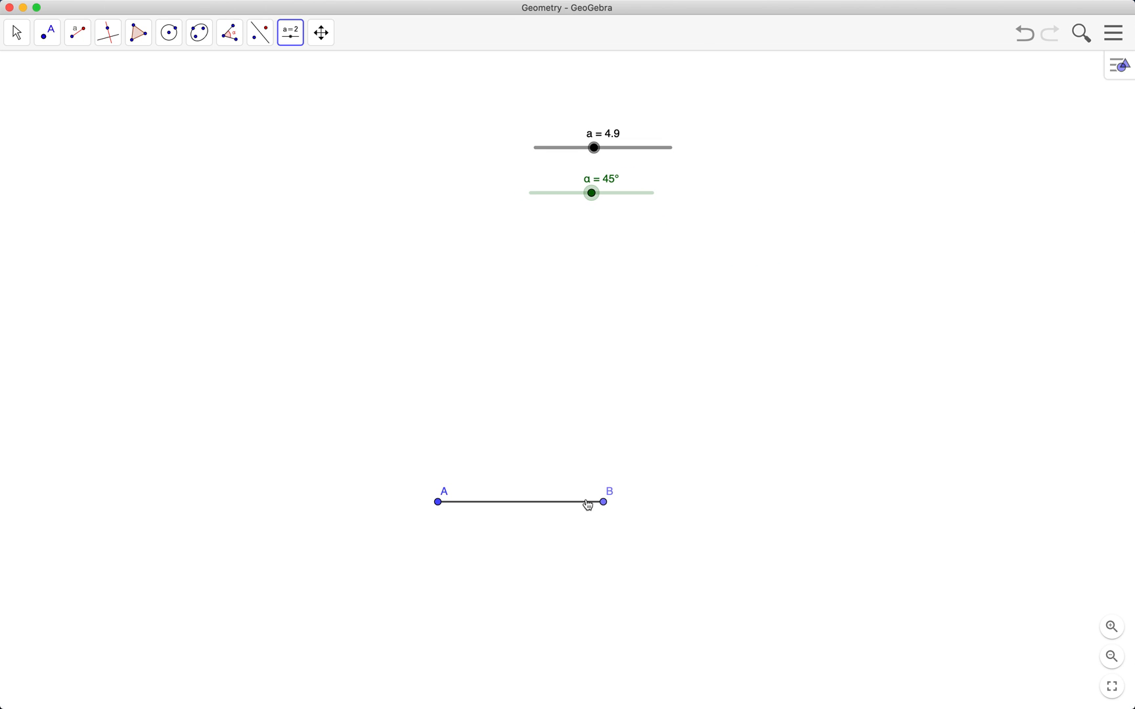
{"action": "mouse_move", "coordinate": [448, 495]}
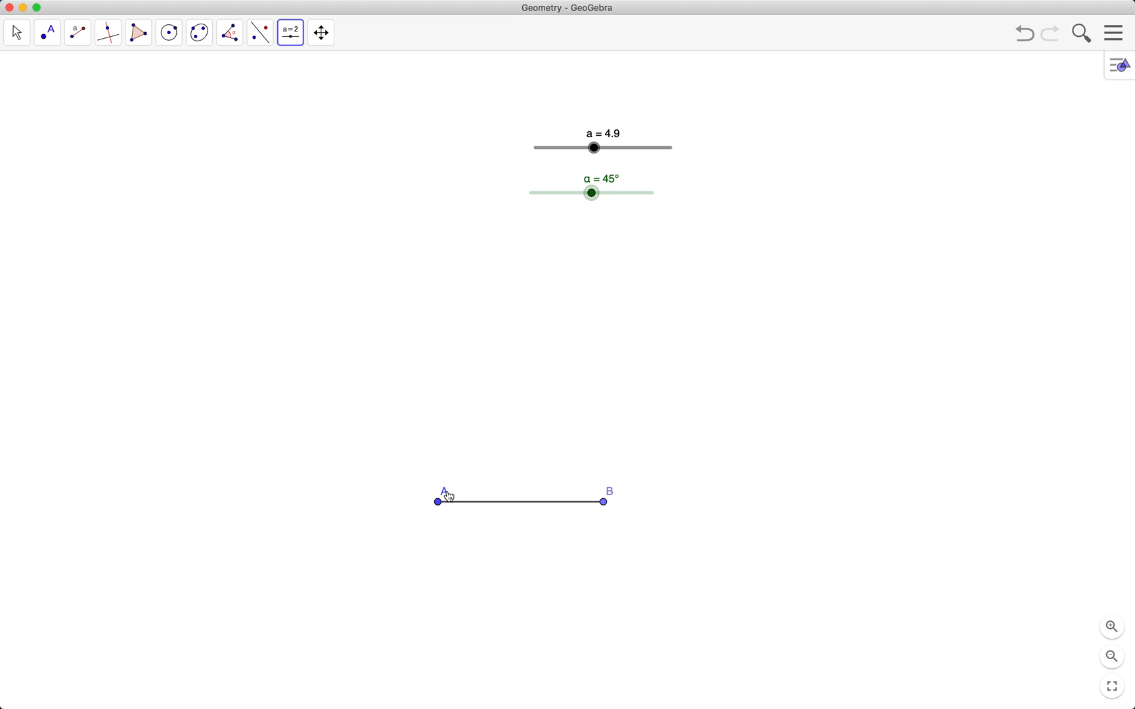
{"action": "mouse_move", "coordinate": [395, 128]}
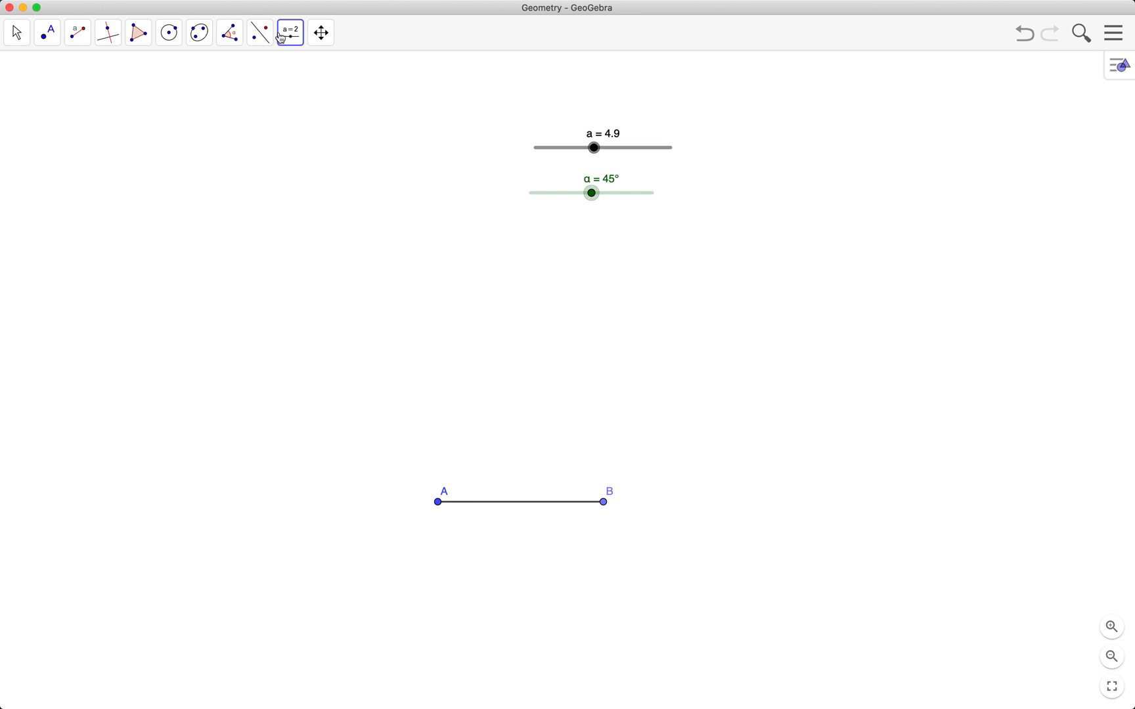
Rotate segment AB about A by angle α counterclockwise, producing segment AB'.
{"action": "left_click", "coordinate": [259, 32]}
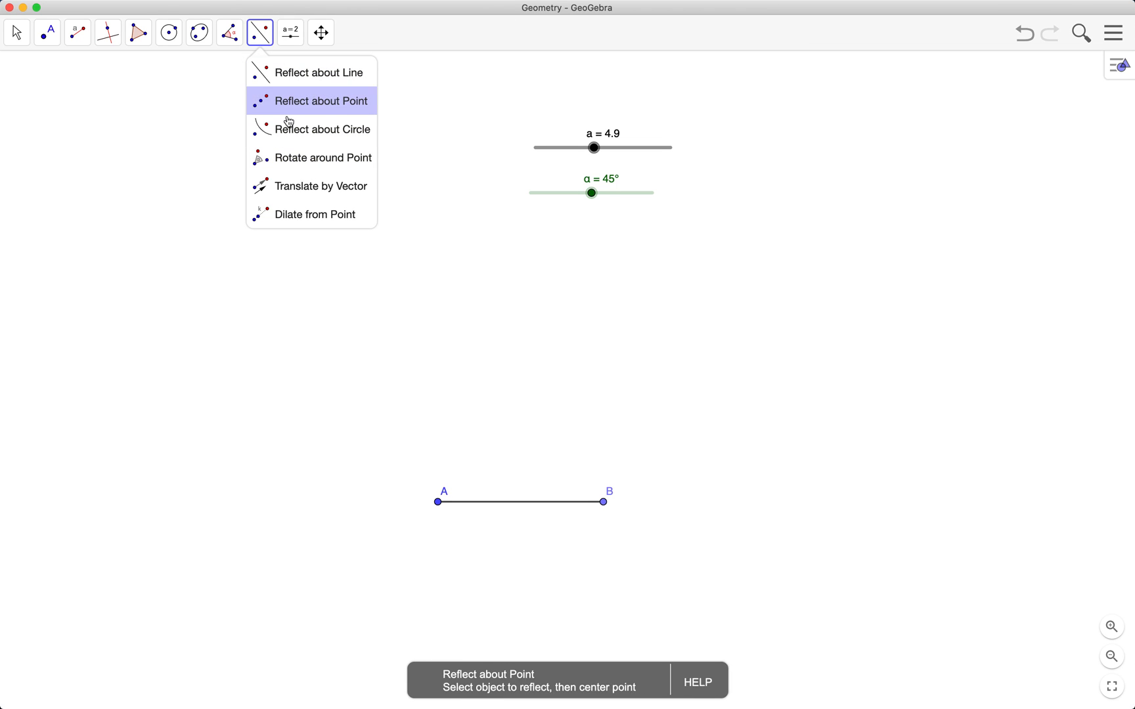
{"action": "left_click", "coordinate": [323, 158]}
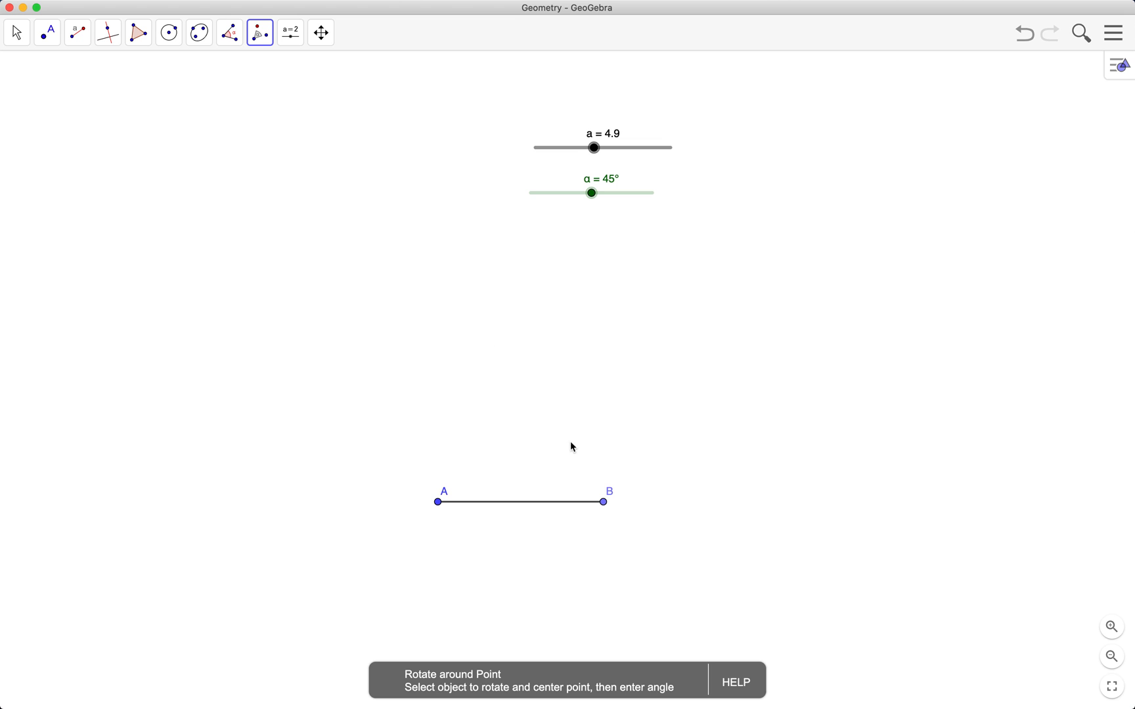
{"action": "mouse_move", "coordinate": [548, 507]}
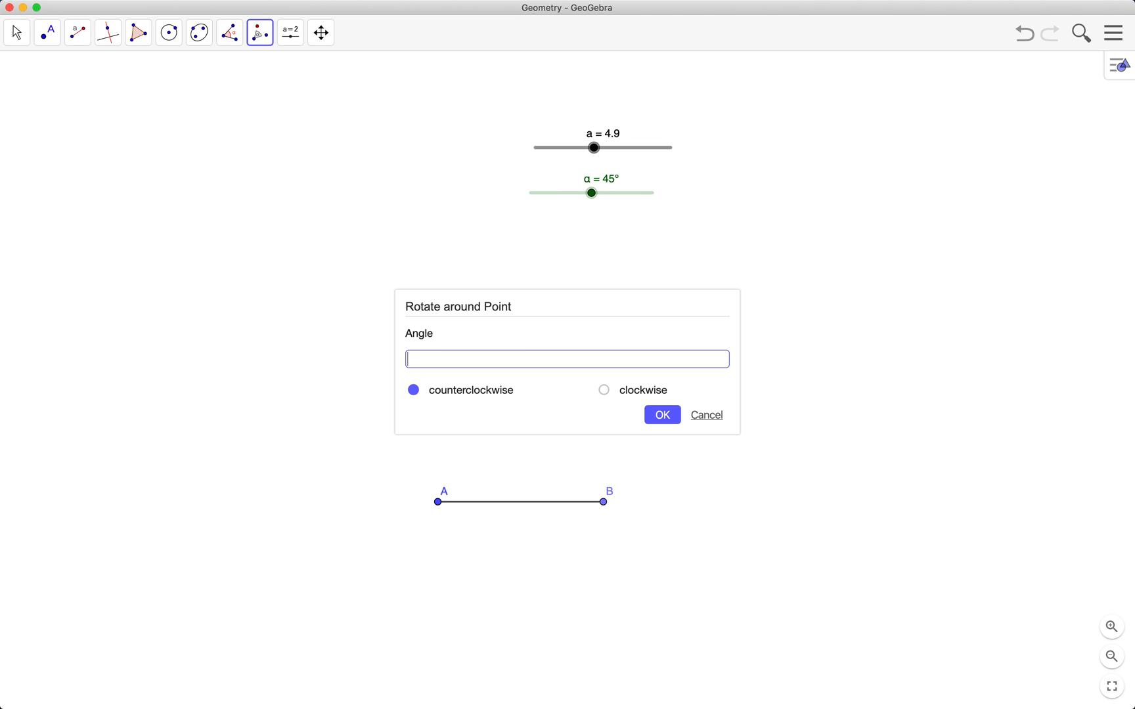
{"action": "mouse_move", "coordinate": [541, 358]}
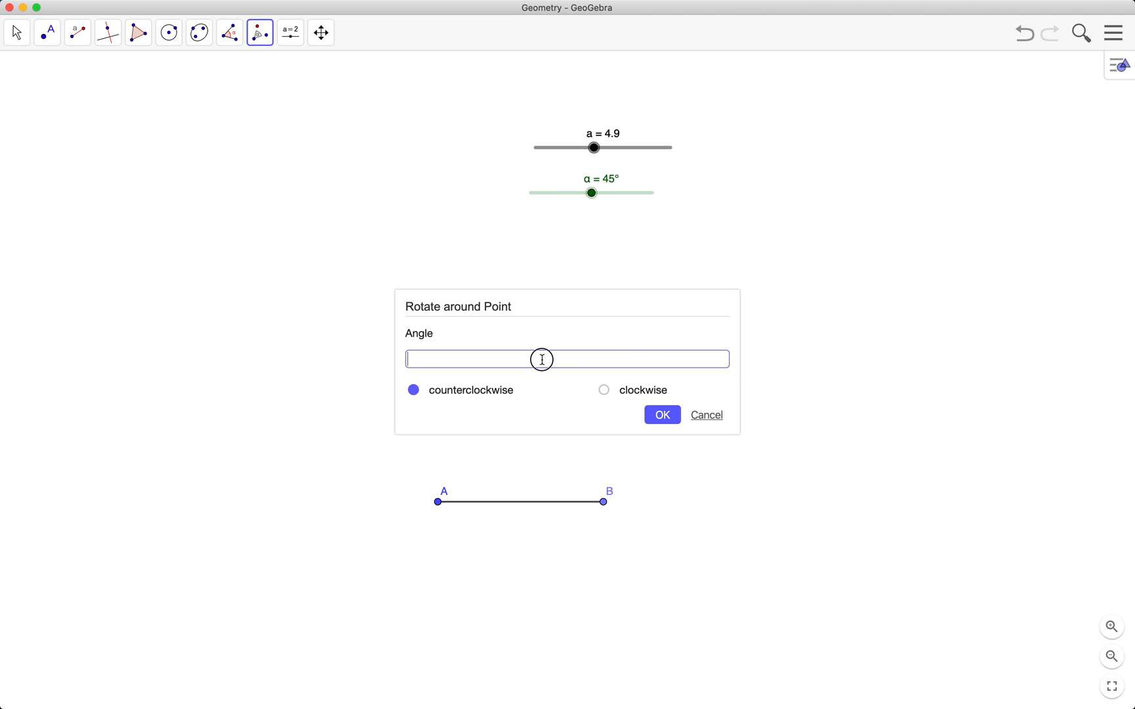
{"action": "type", "text": "α"}
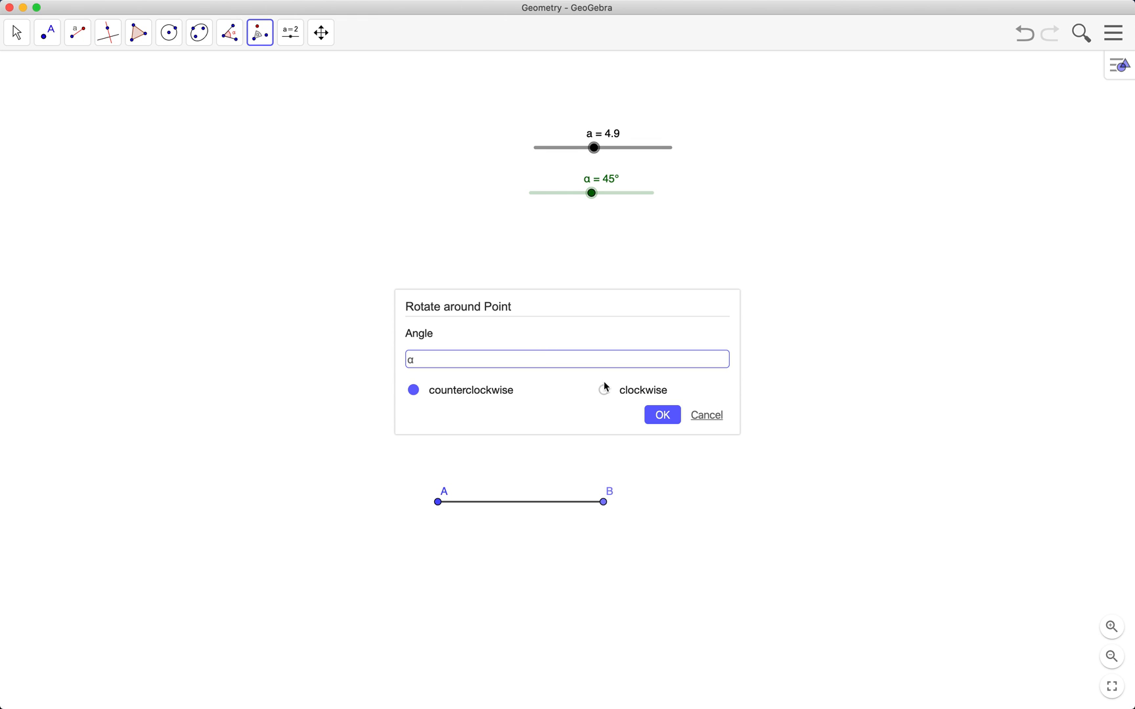
{"action": "left_click", "coordinate": [661, 415]}
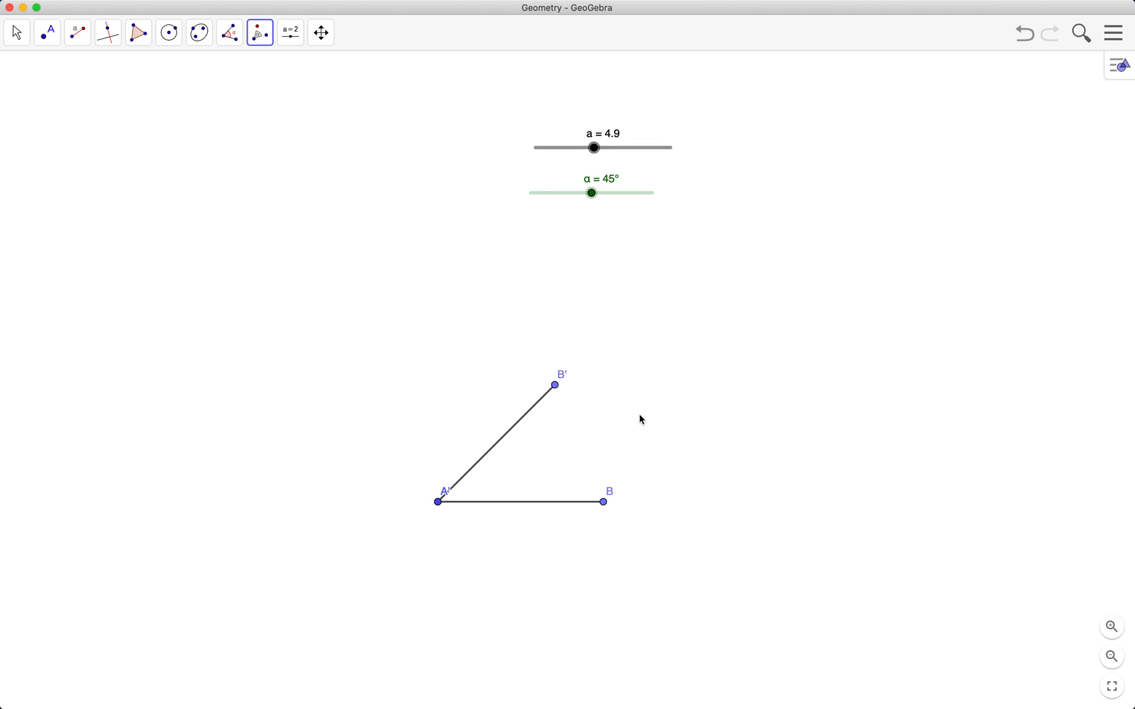
{"action": "left_click", "coordinate": [16, 33]}
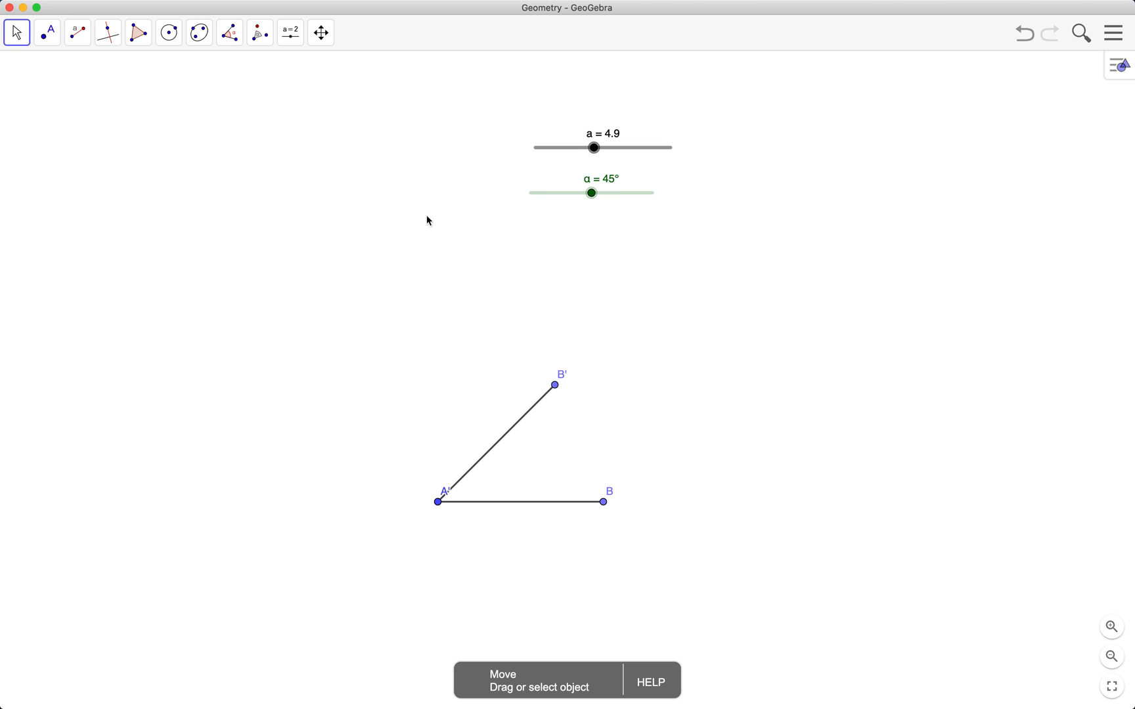
{"action": "mouse_move", "coordinate": [428, 503]}
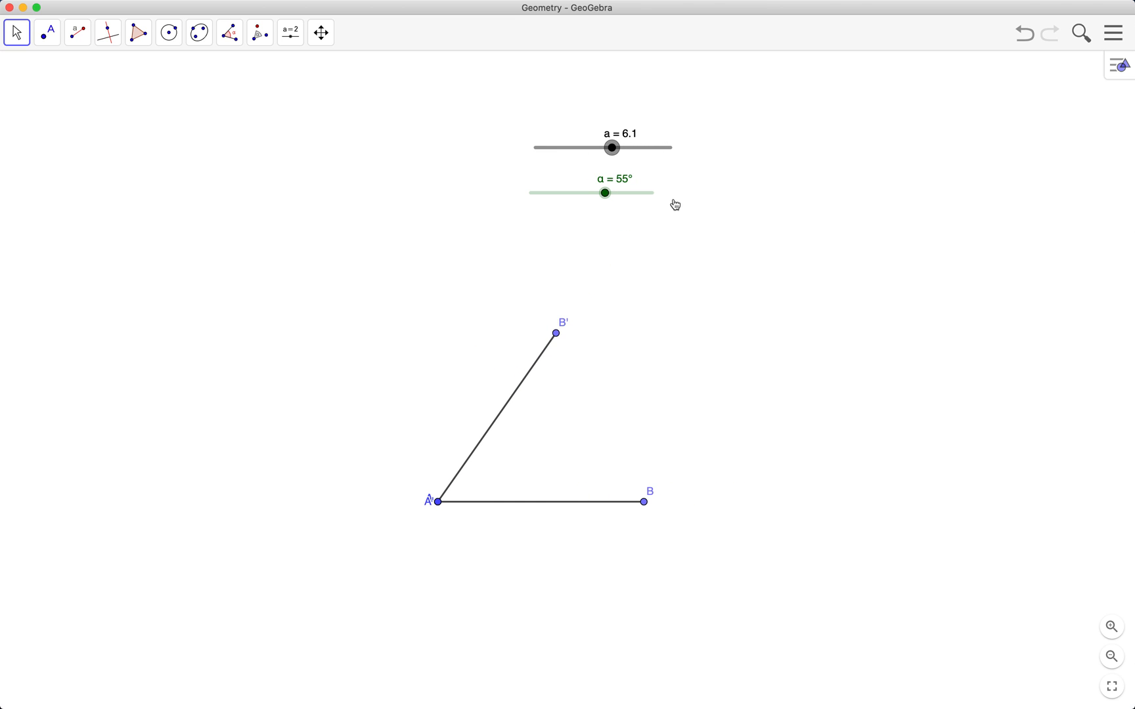
{"action": "mouse_move", "coordinate": [754, 303]}
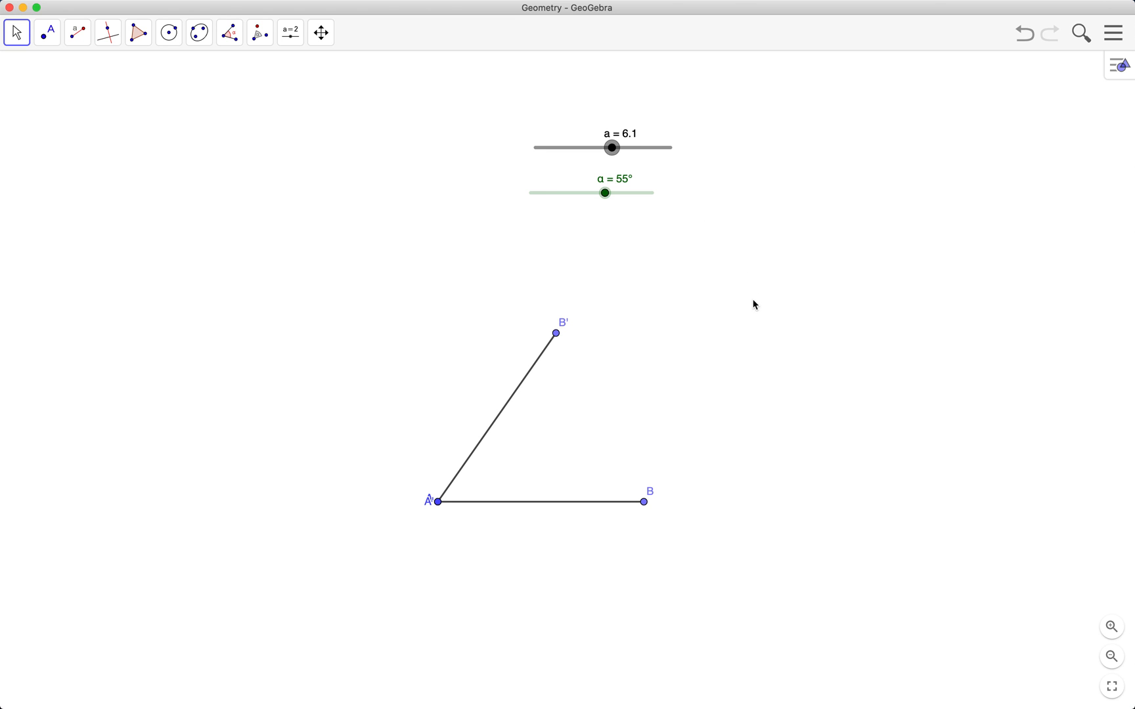
Draw a line through B' parallel to AB and a line through B parallel to AB'.
{"action": "left_click", "coordinate": [108, 32]}
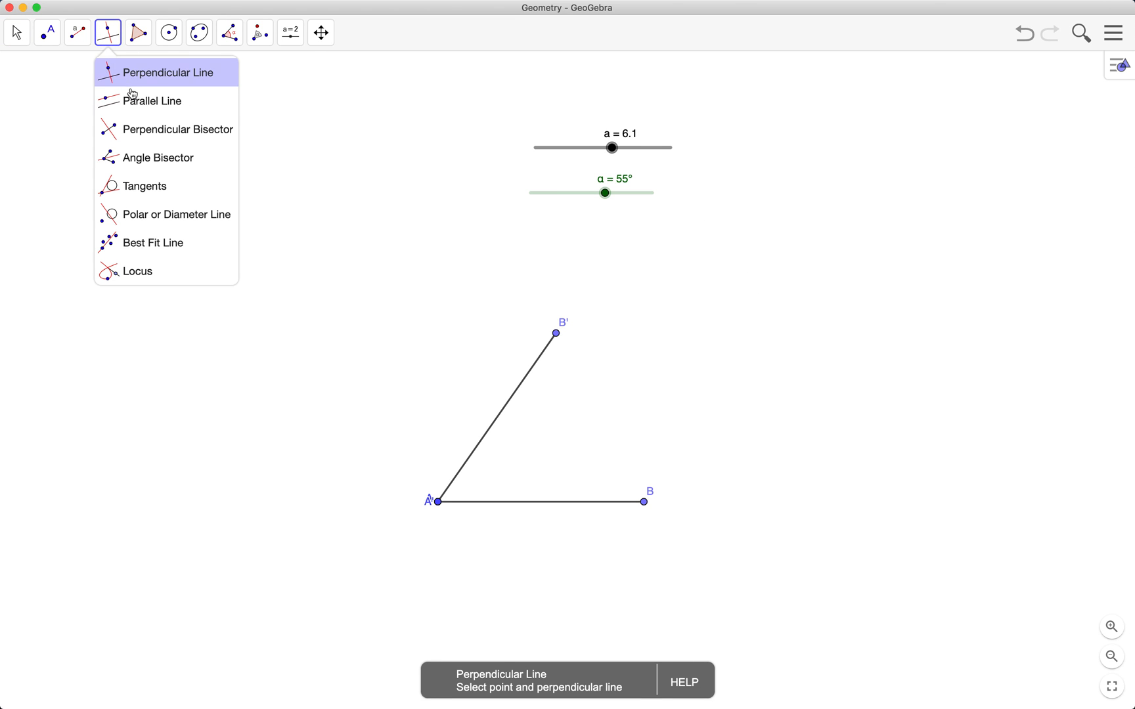
{"action": "left_click", "coordinate": [152, 100]}
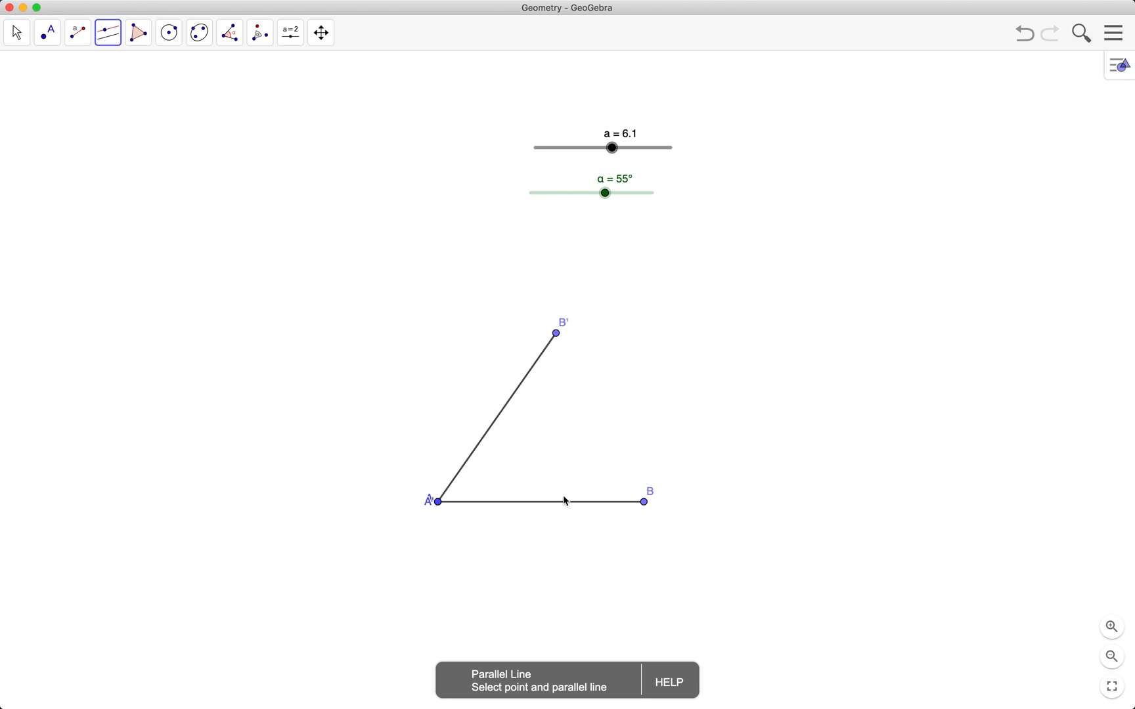
{"action": "mouse_move", "coordinate": [566, 507]}
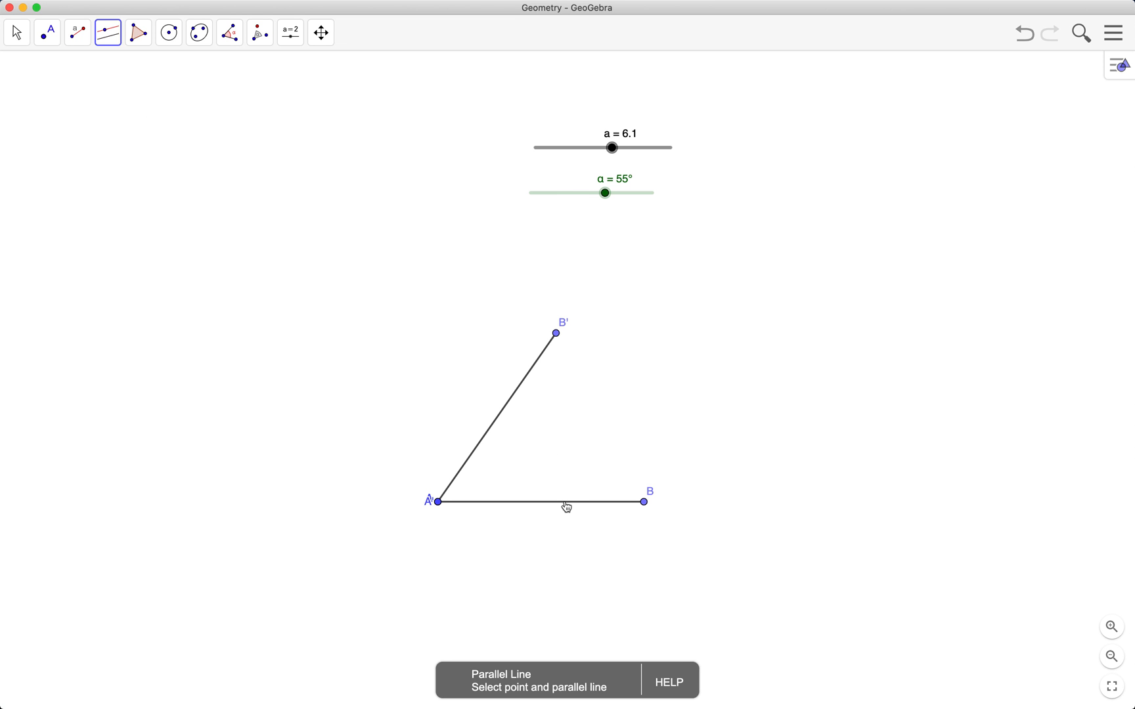
{"action": "left_click", "coordinate": [556, 334]}
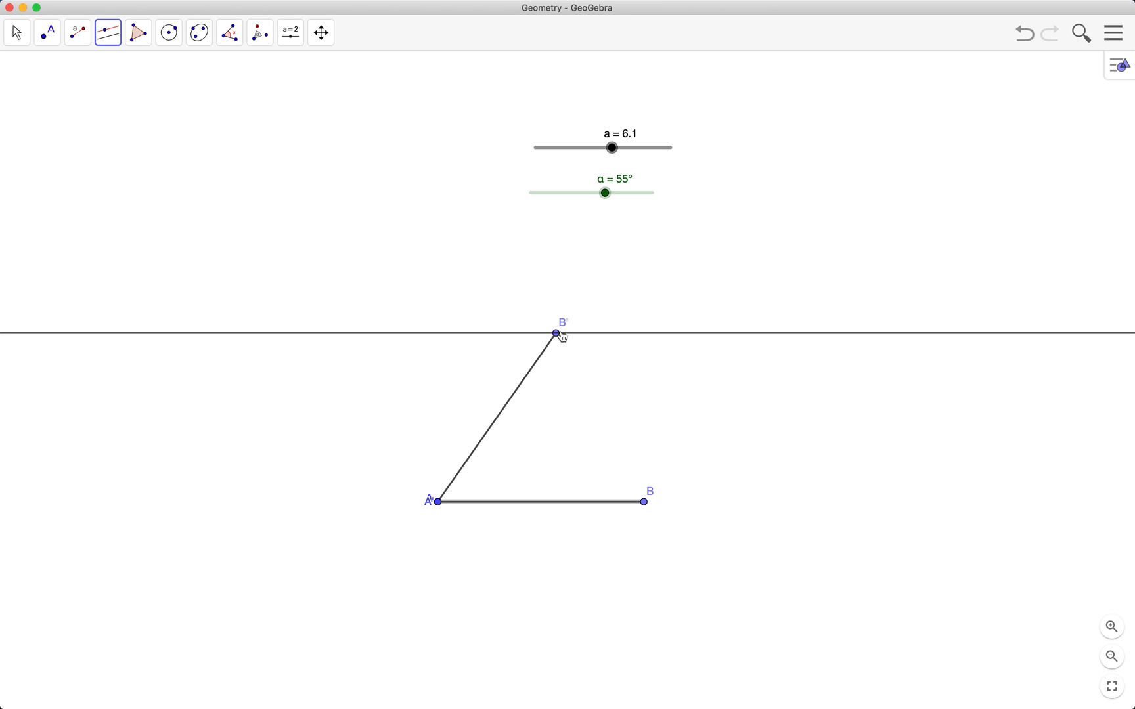
{"action": "mouse_move", "coordinate": [542, 417]}
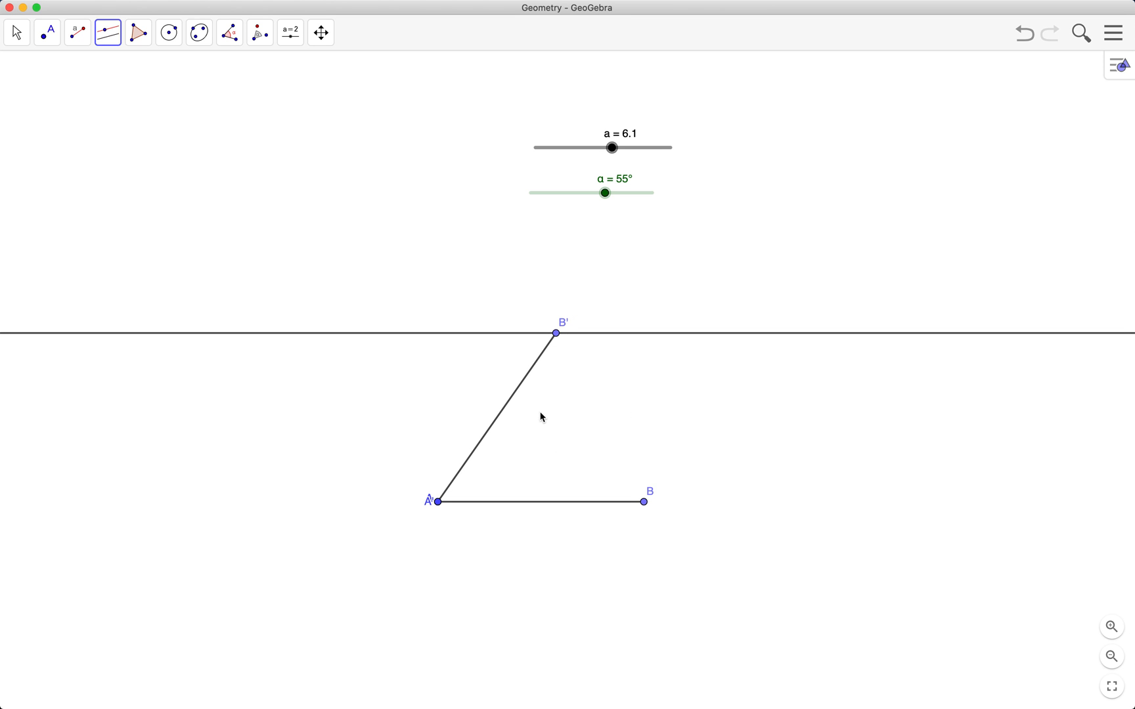
{"action": "mouse_move", "coordinate": [509, 410]}
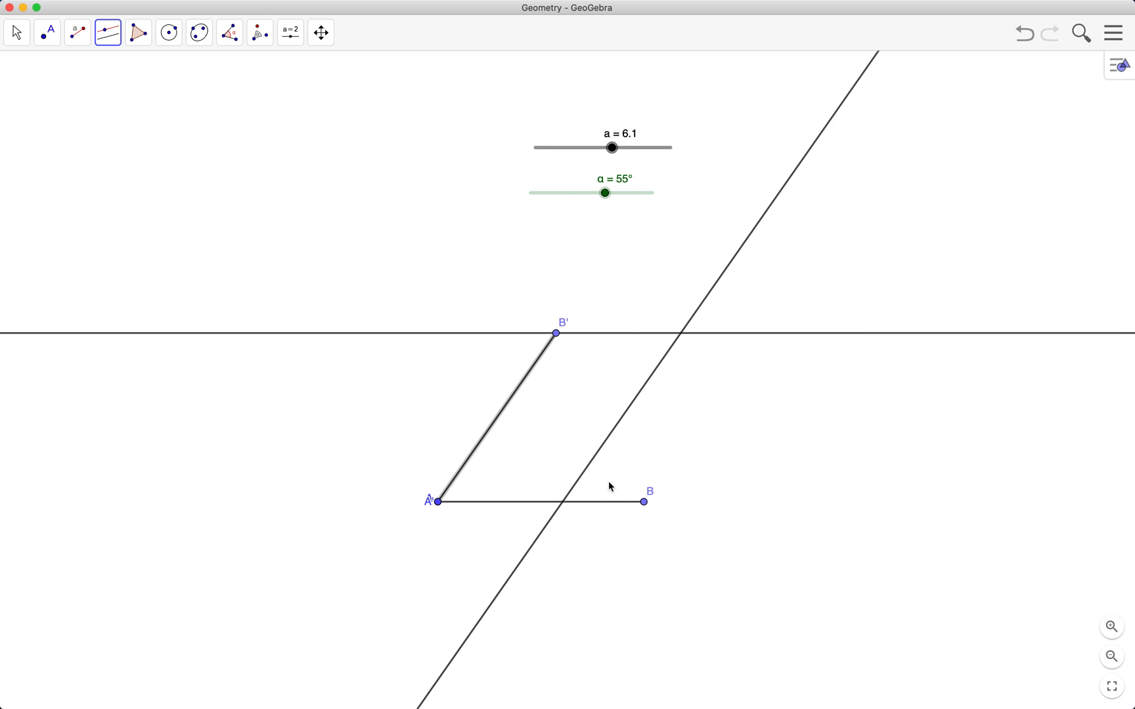
{"action": "left_click", "coordinate": [46, 31]}
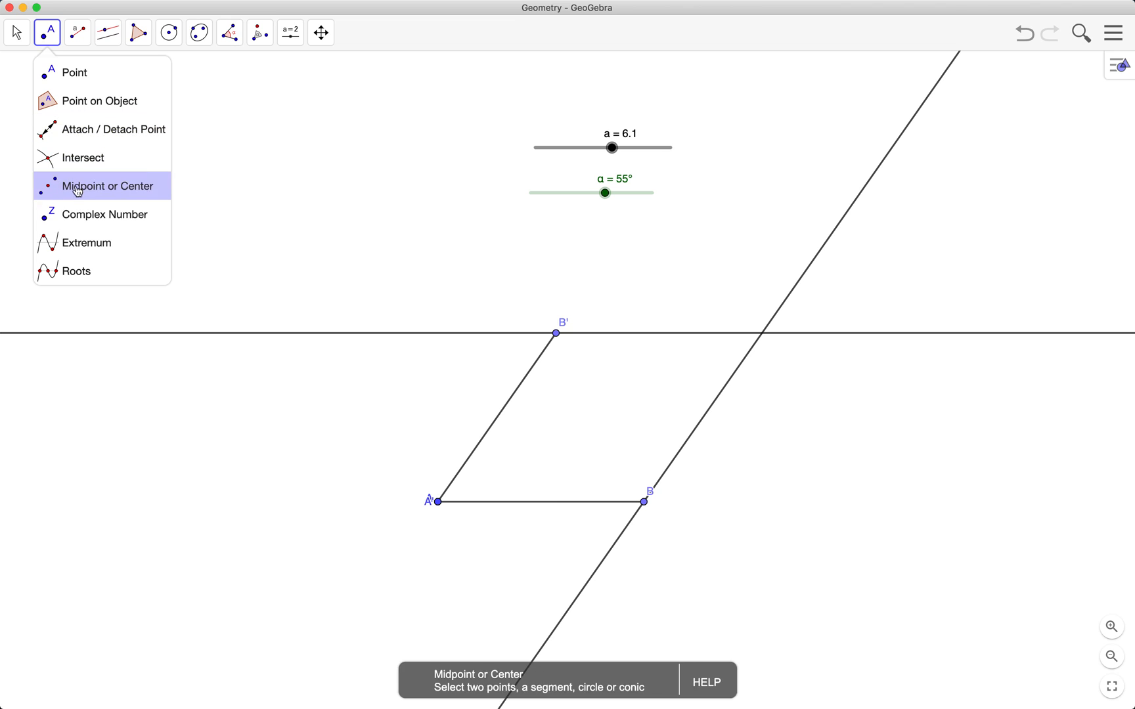
{"action": "mouse_move", "coordinate": [101, 129]}
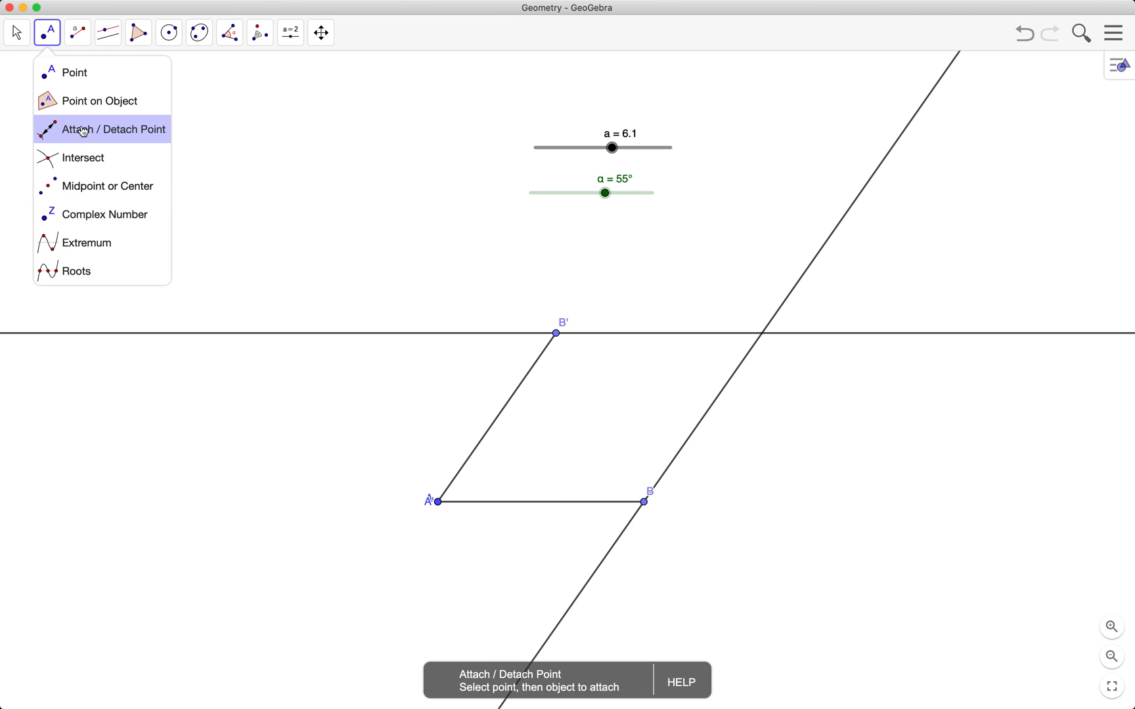
{"action": "mouse_move", "coordinate": [81, 141]}
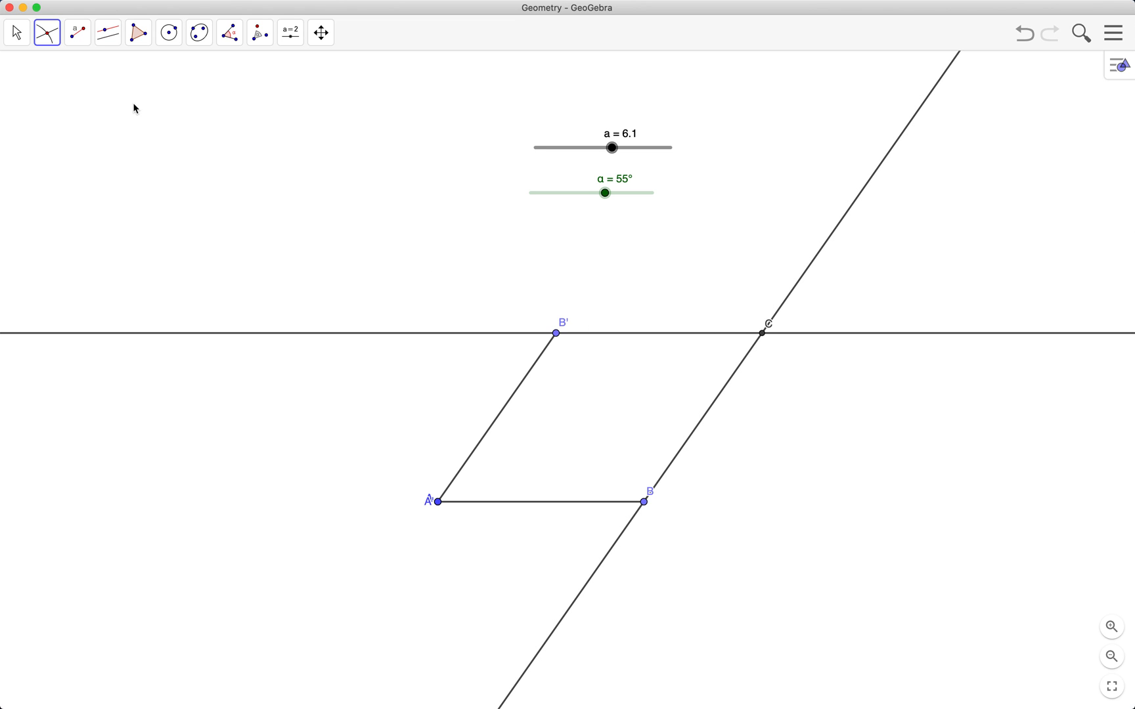
Mark intersection point C of the two lines and adjust sliders to a = 4.8, α = 50°.
{"action": "left_click", "coordinate": [16, 32]}
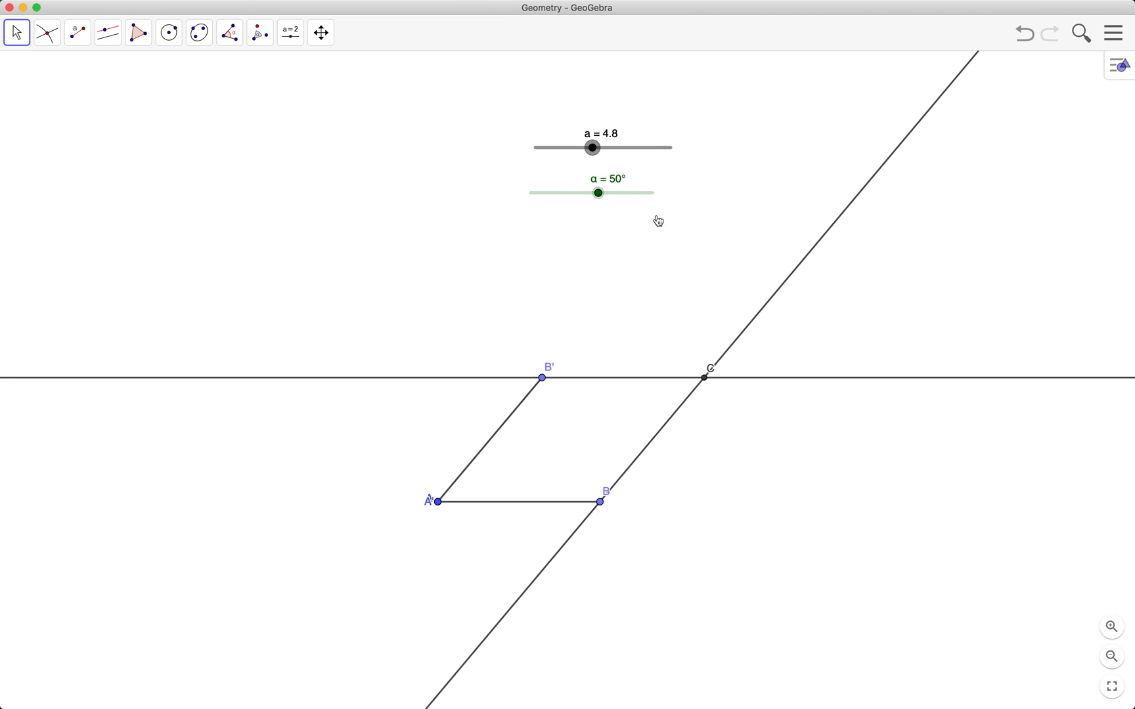
Hide the construction line through B and draw sides B'C and CB to close the figure.
{"action": "right_click", "coordinate": [781, 292]}
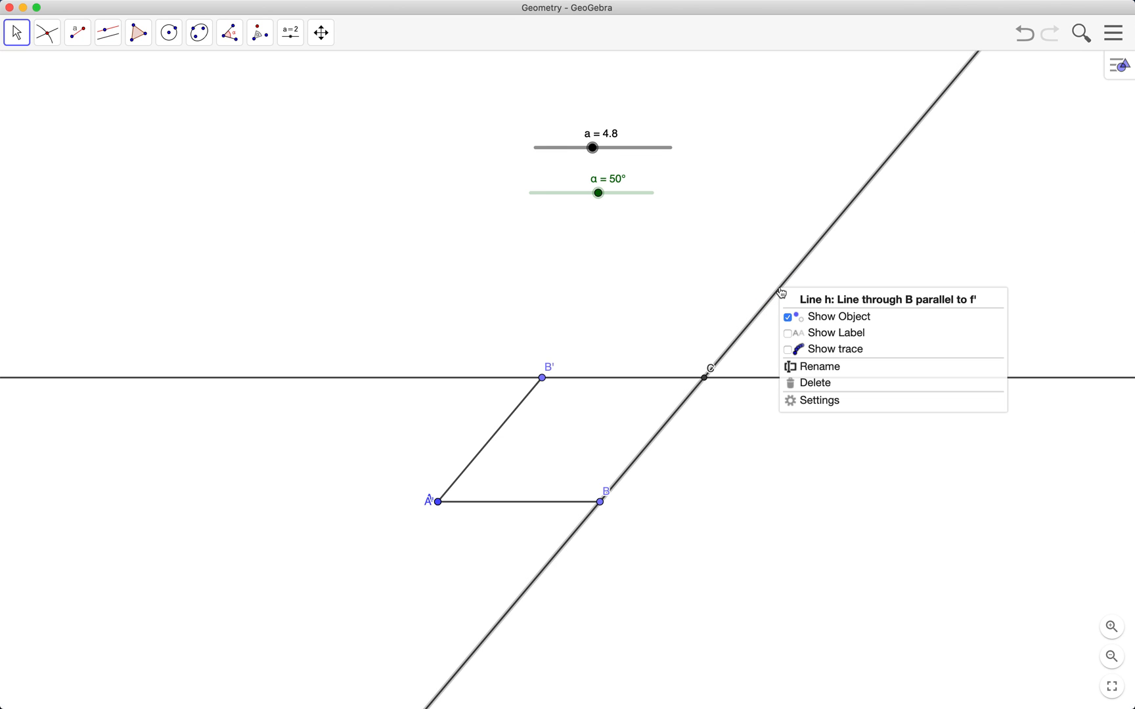
{"action": "left_click", "coordinate": [815, 383]}
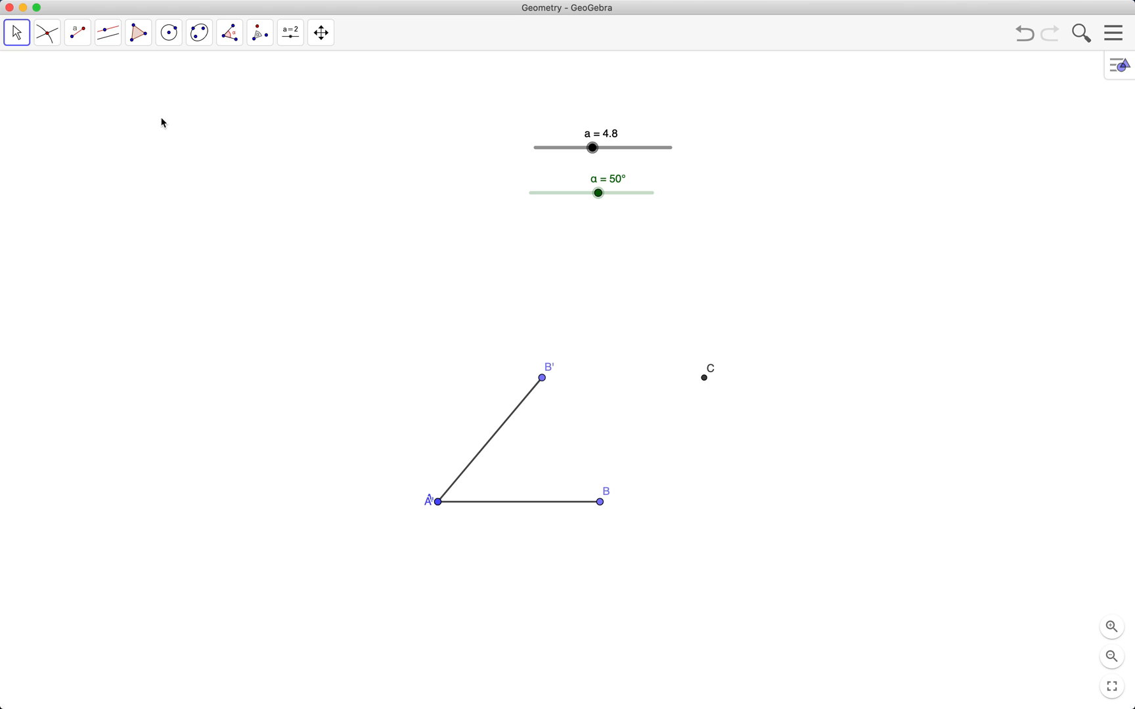
{"action": "left_click", "coordinate": [77, 32]}
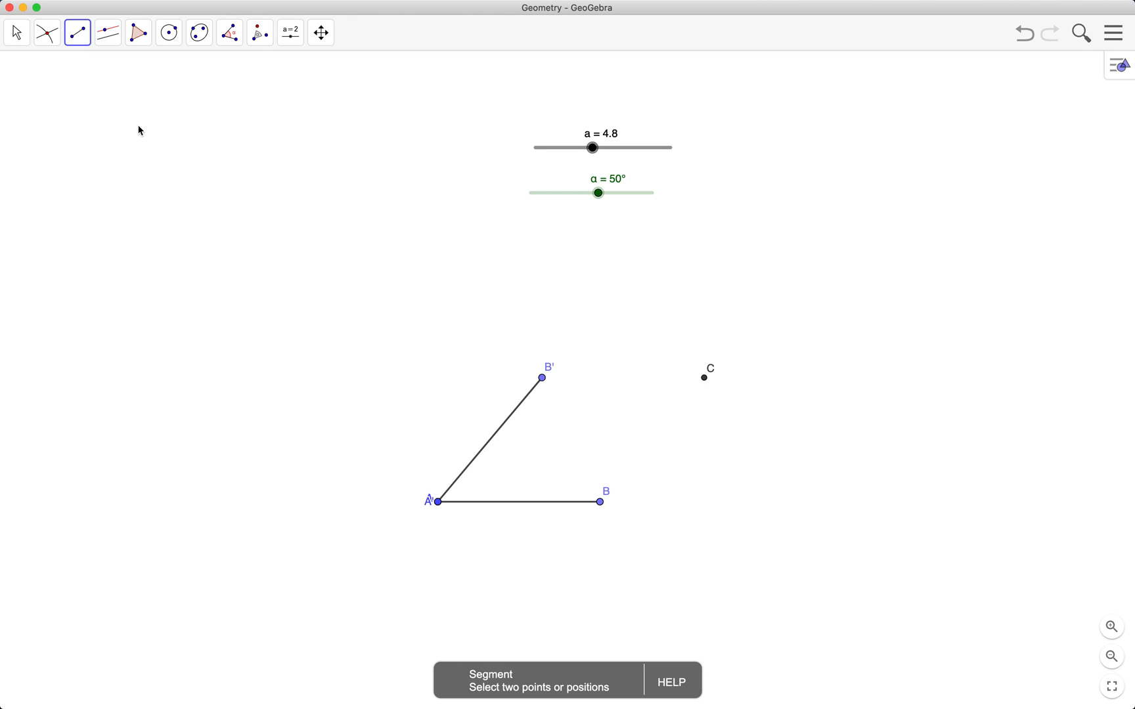
{"action": "left_click", "coordinate": [704, 377]}
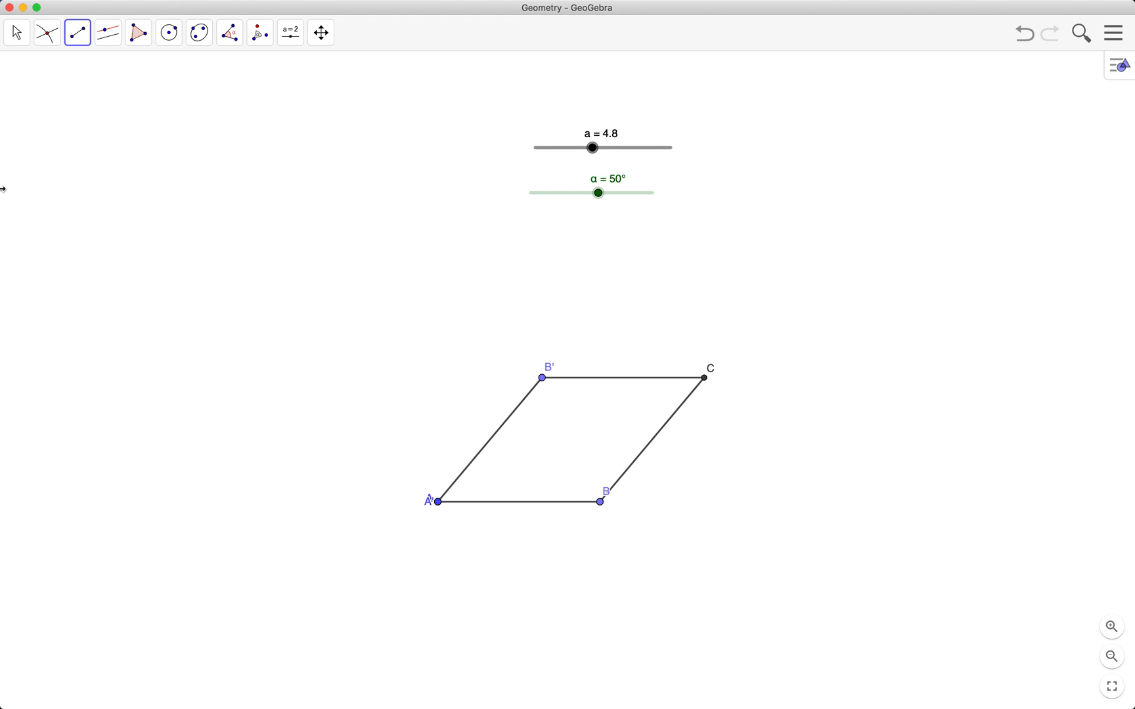
{"action": "left_click", "coordinate": [15, 32]}
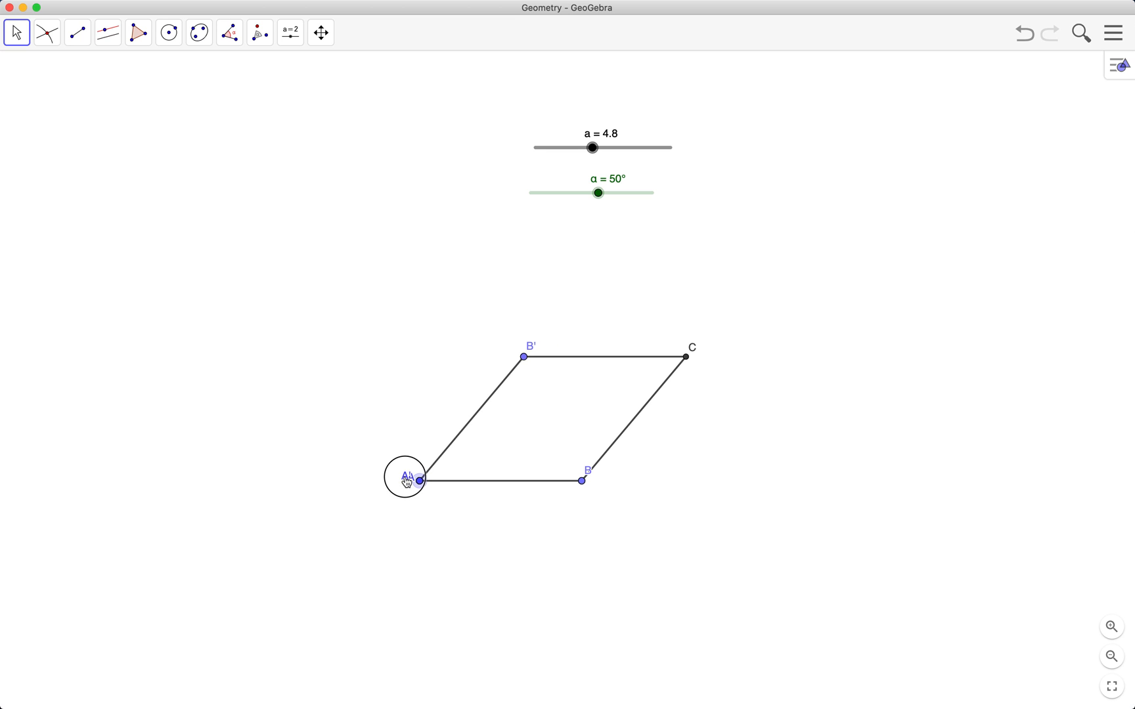
{"action": "mouse_move", "coordinate": [475, 415]}
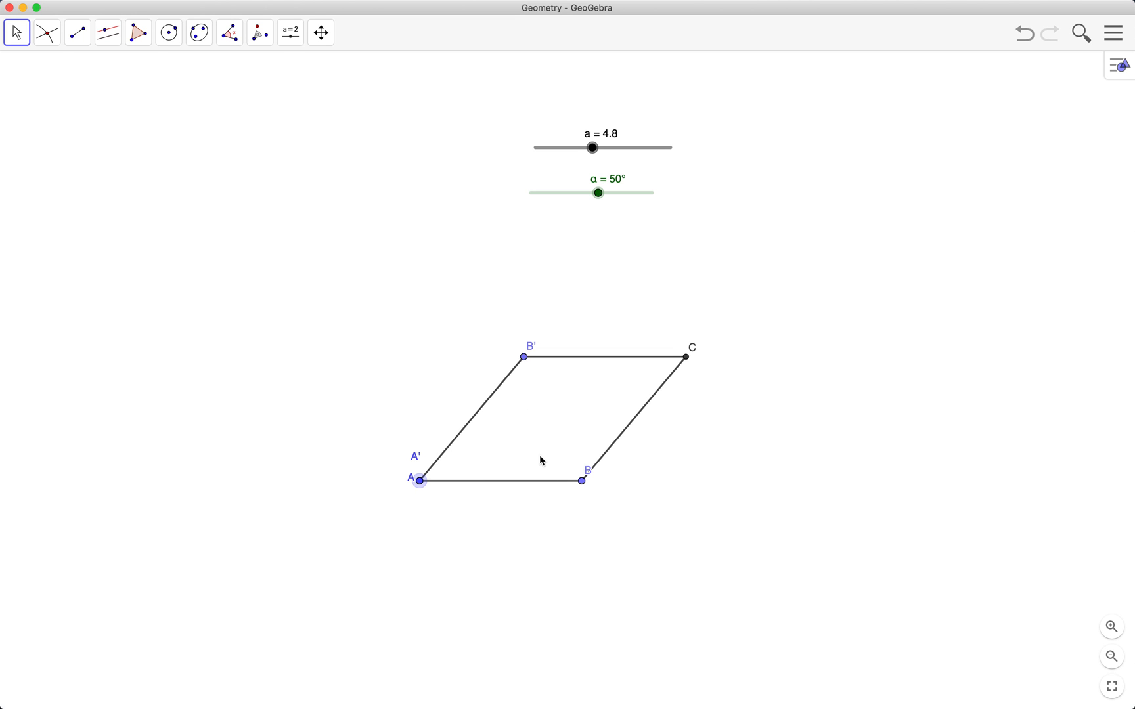
{"action": "mouse_move", "coordinate": [420, 493]}
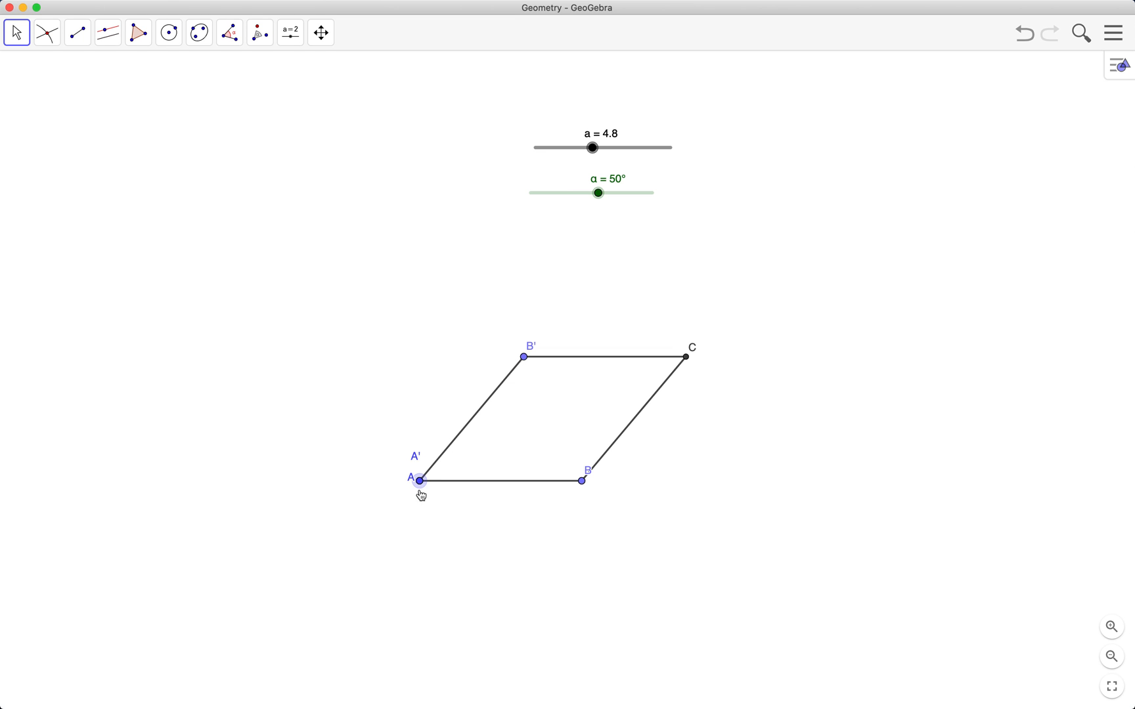
{"action": "mouse_move", "coordinate": [421, 484]}
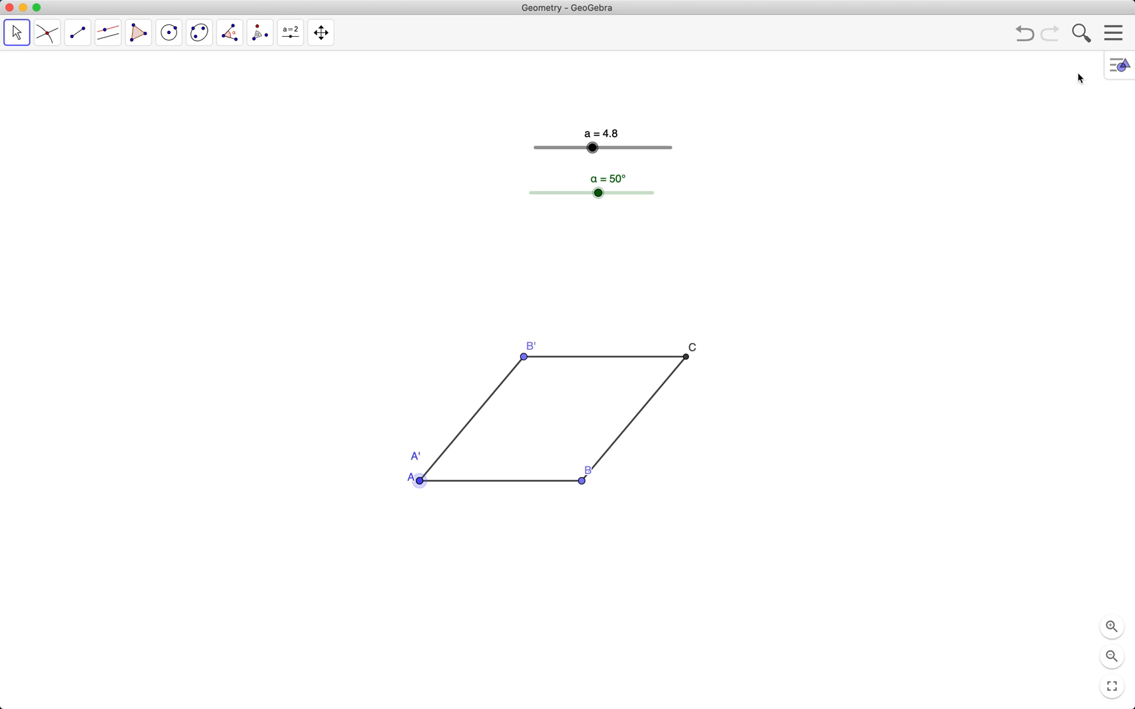
Show the Algebra view beside the drawing and hide point A'.
{"action": "left_click", "coordinate": [1112, 33]}
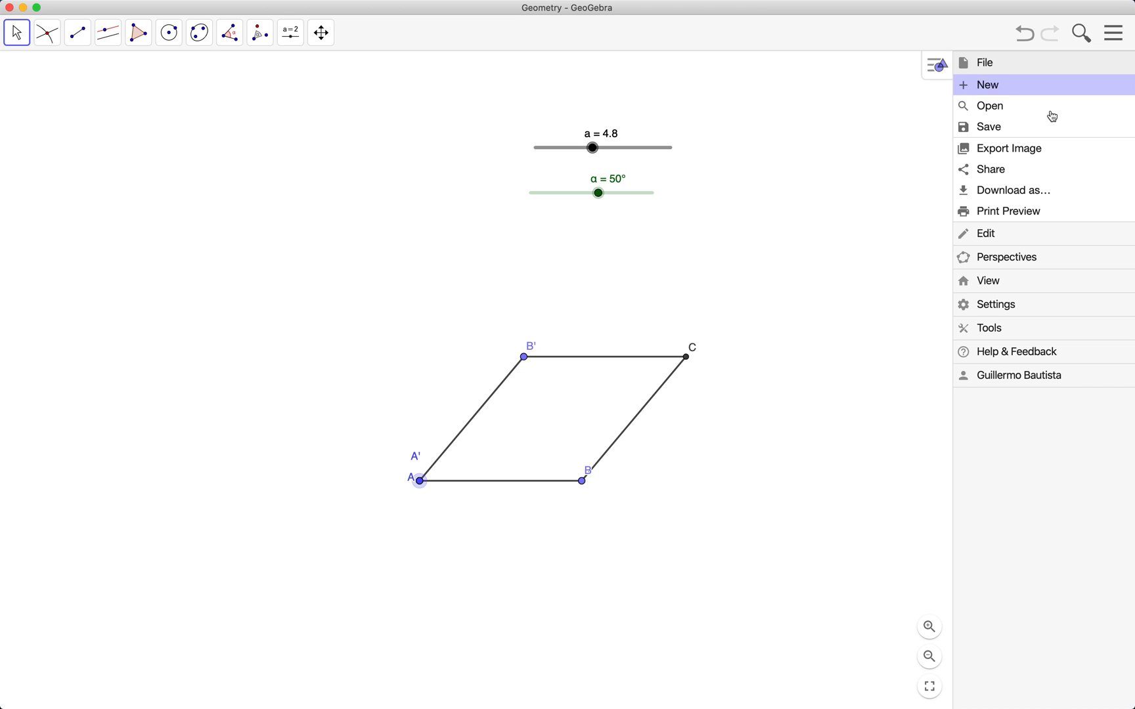
{"action": "left_click", "coordinate": [988, 280]}
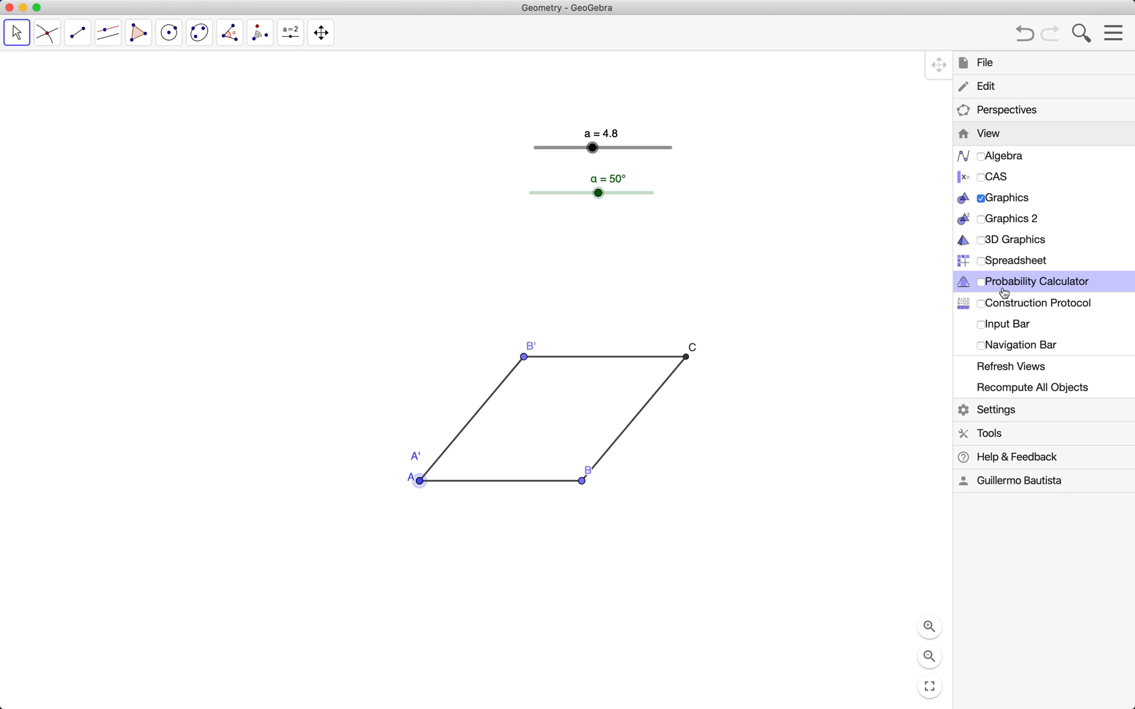
{"action": "mouse_move", "coordinate": [1005, 155]}
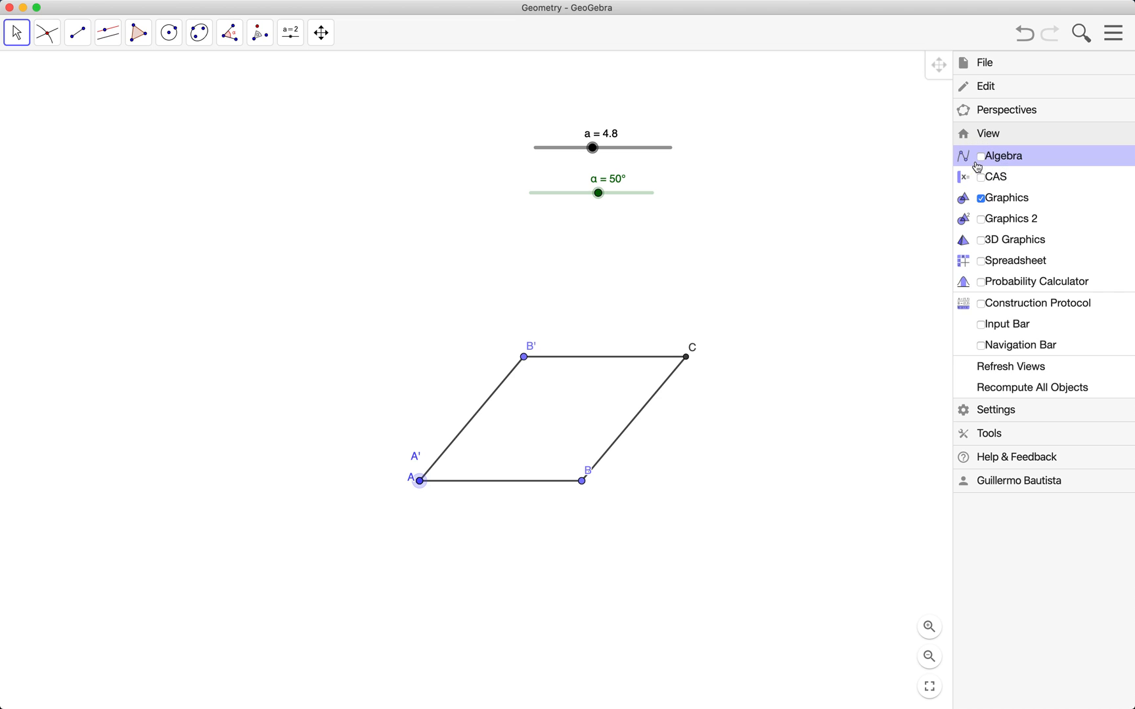
{"action": "left_click", "coordinate": [982, 155]}
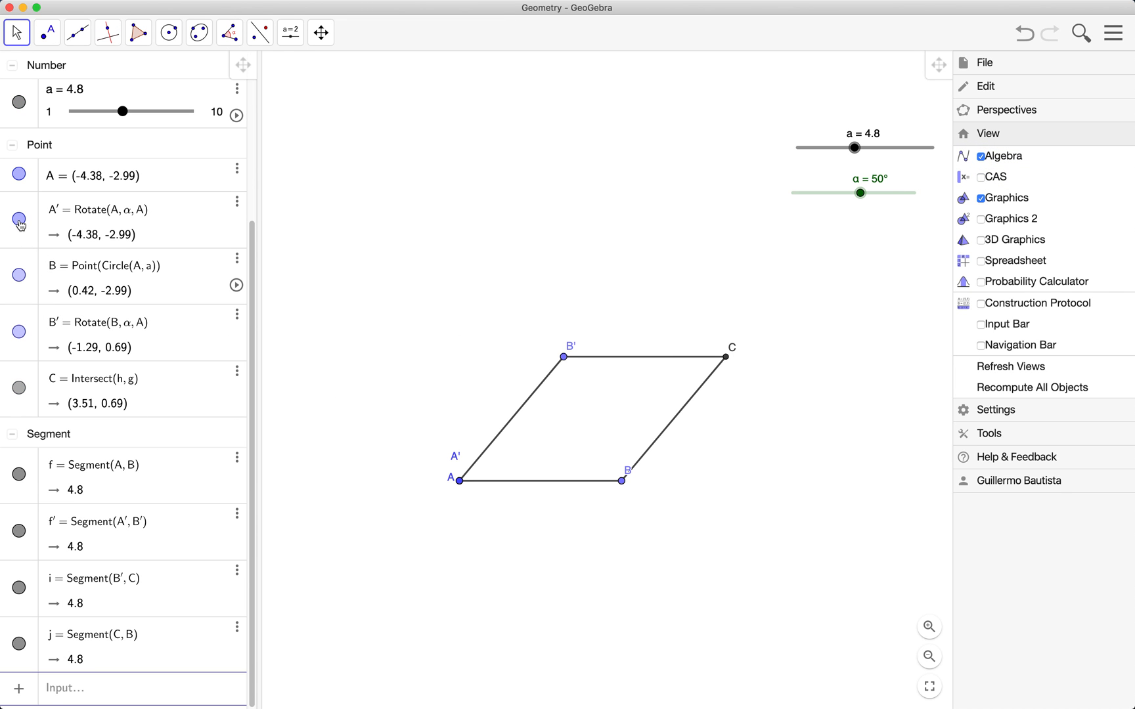
{"action": "left_click", "coordinate": [19, 220]}
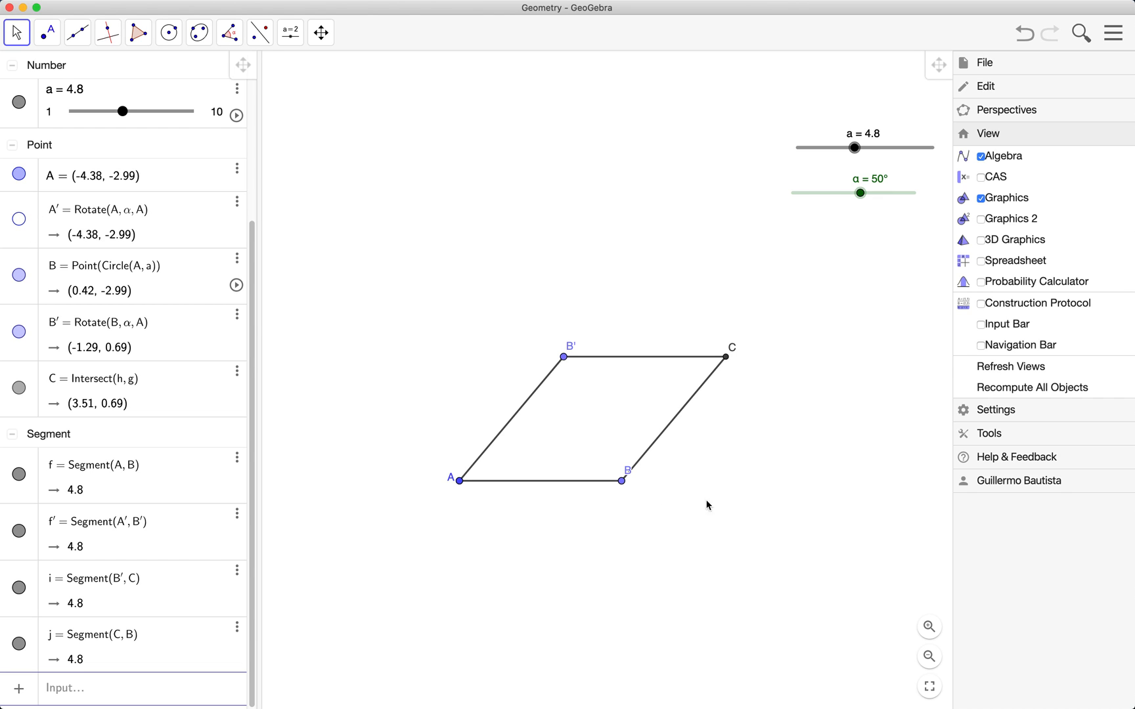
{"action": "mouse_move", "coordinate": [833, 167]}
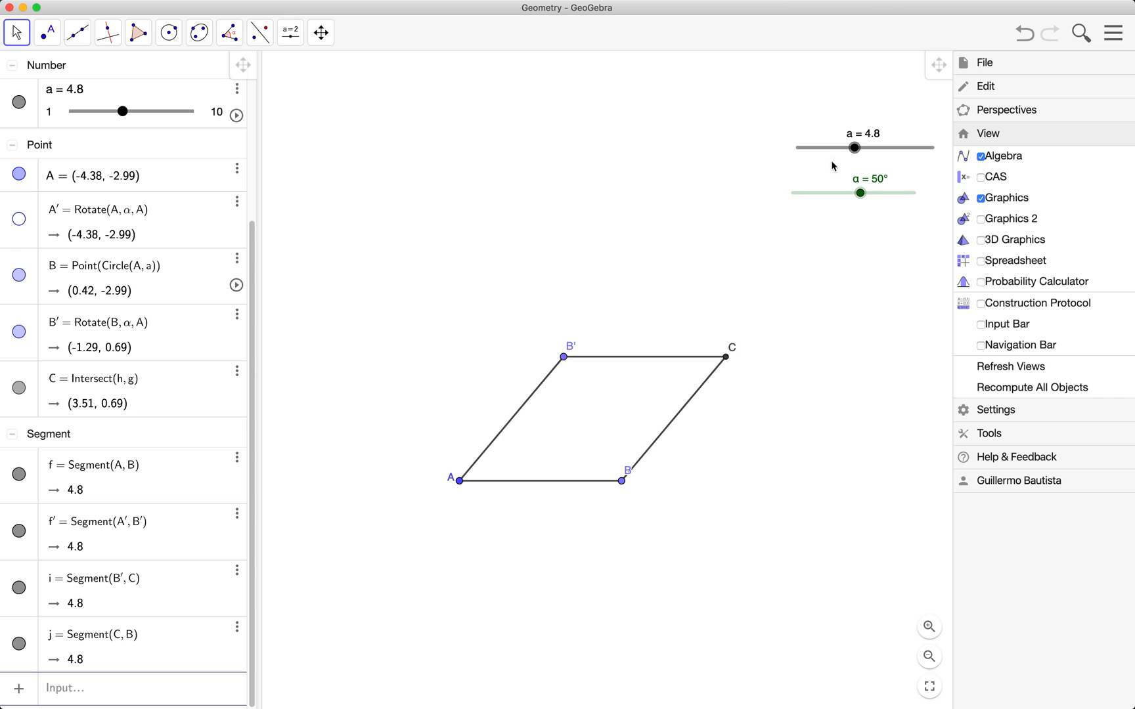
Rename point B' to D so the rhombus reads ABCD.
{"action": "right_click", "coordinate": [565, 365]}
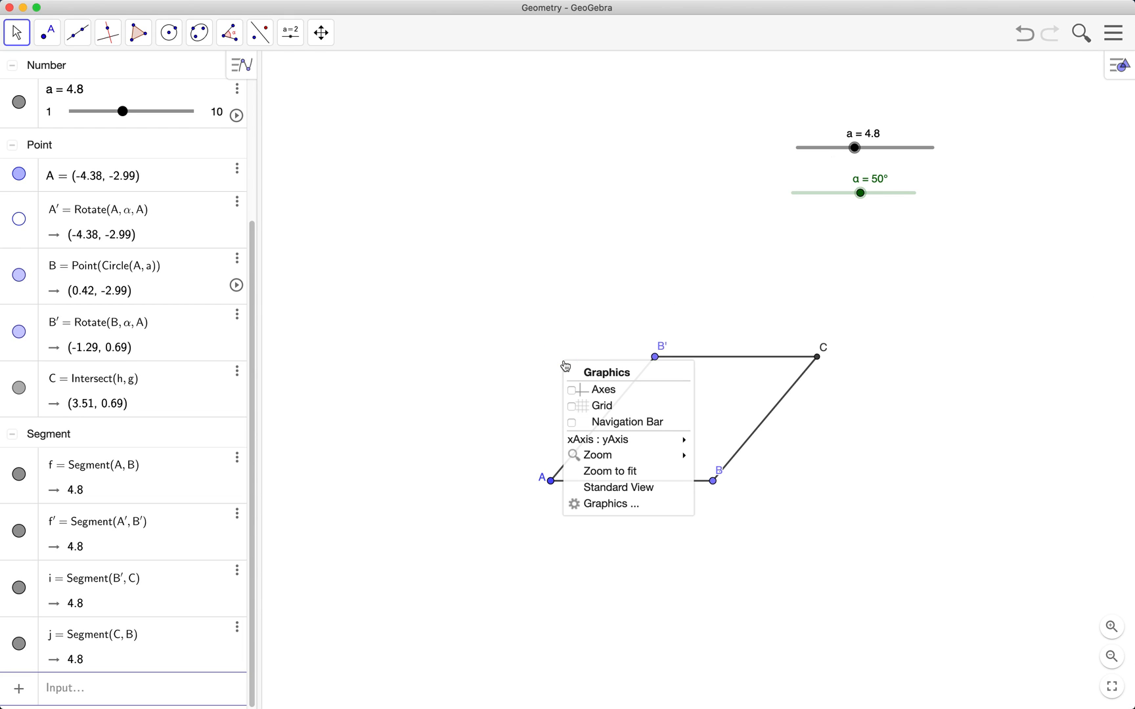
{"action": "right_click", "coordinate": [654, 356]}
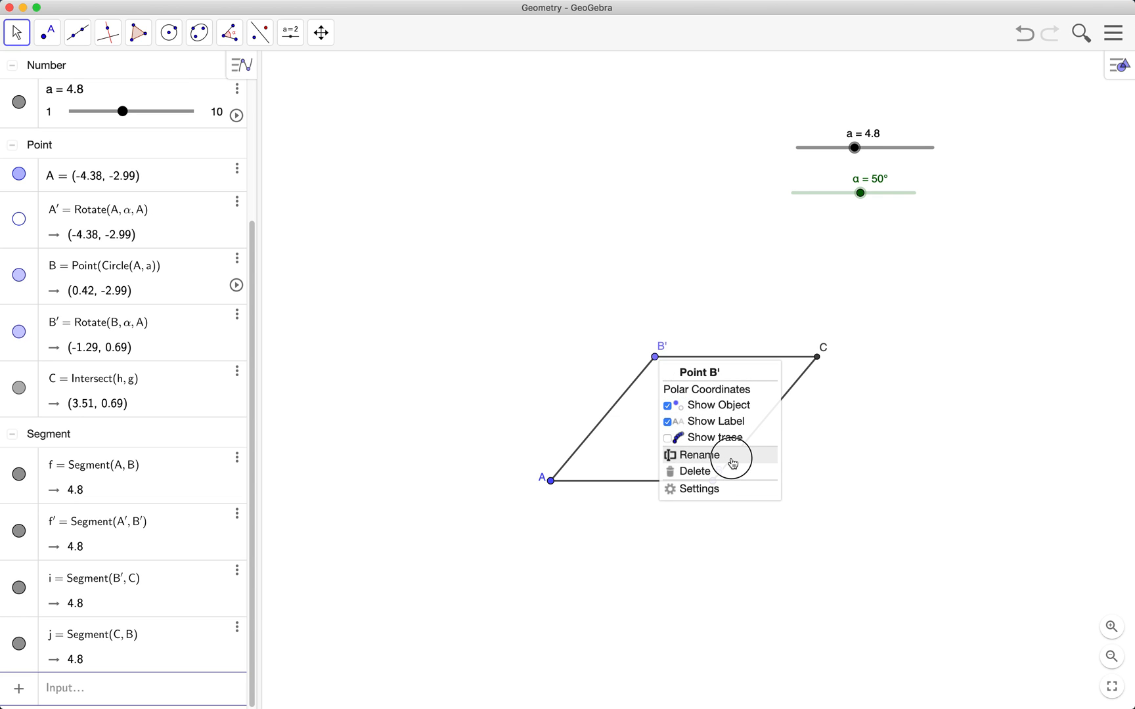
{"action": "left_click", "coordinate": [697, 455]}
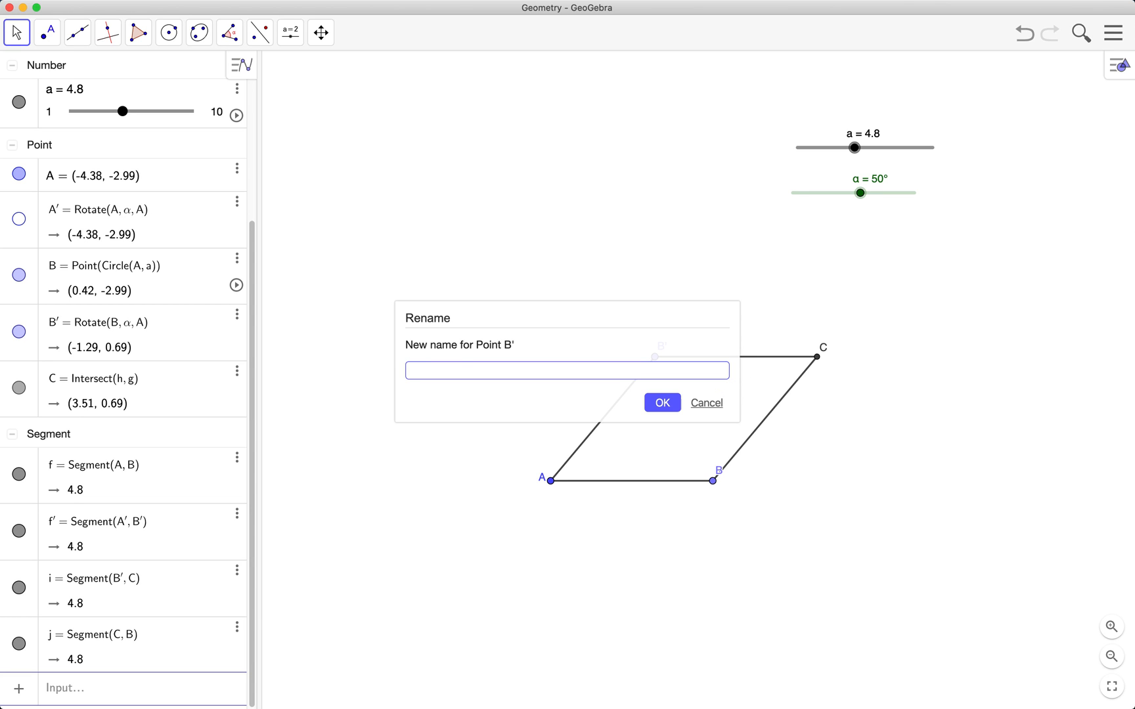
{"action": "left_click", "coordinate": [661, 402]}
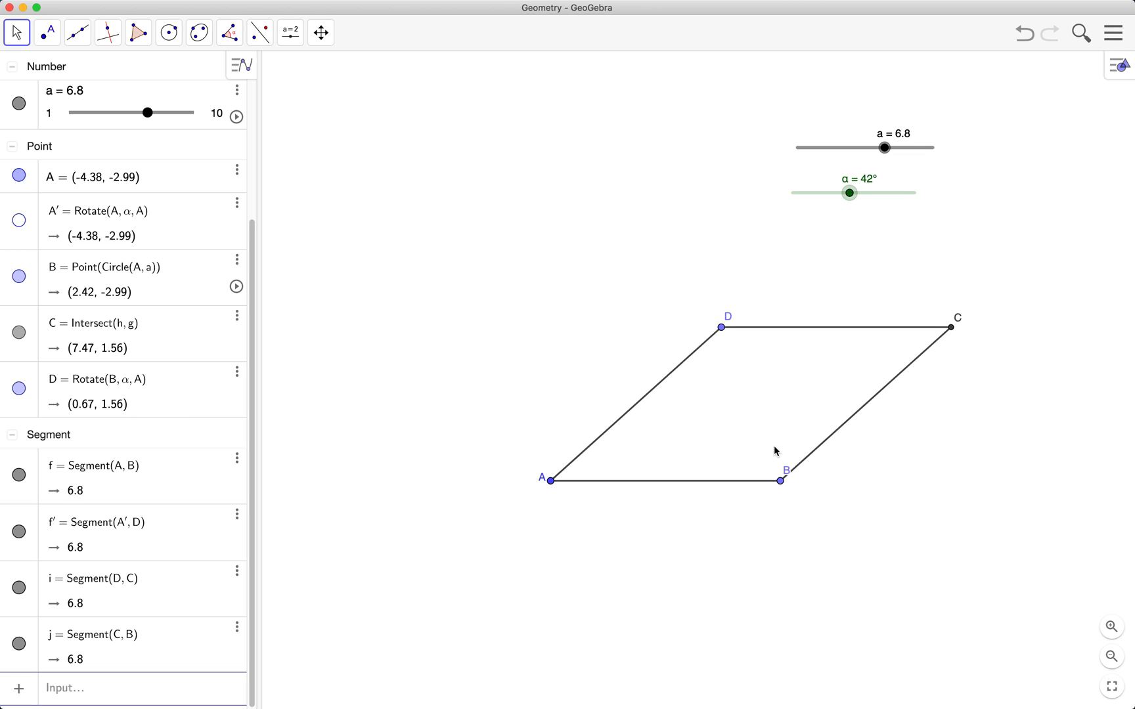
{"action": "mouse_move", "coordinate": [916, 256]}
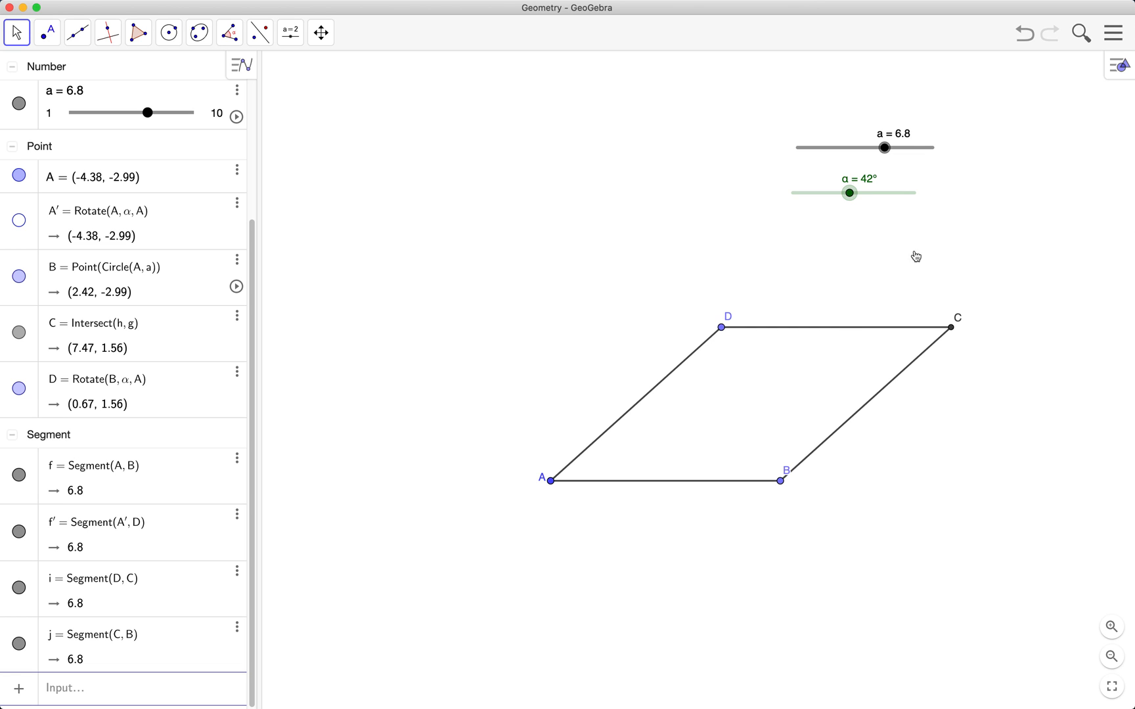